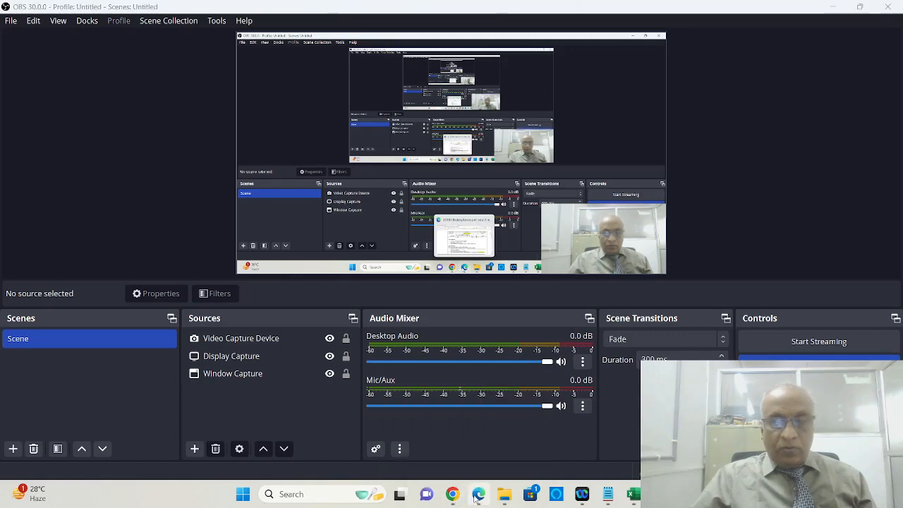
- Show the Big Data Analytics syllabus PDF and scroll past course outcomes to the Unit II Hadoop topics
{"action": "left_click", "coordinate": [479, 494]}
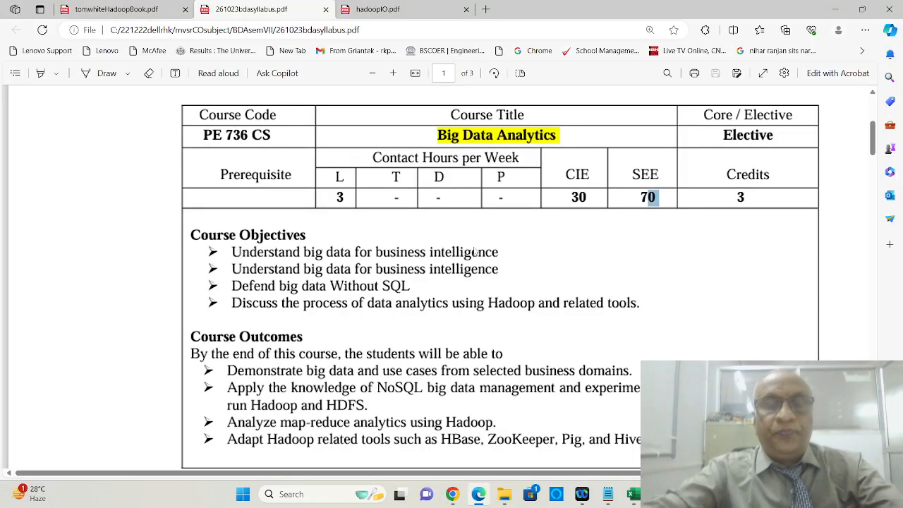
{"action": "mouse_move", "coordinate": [748, 263]}
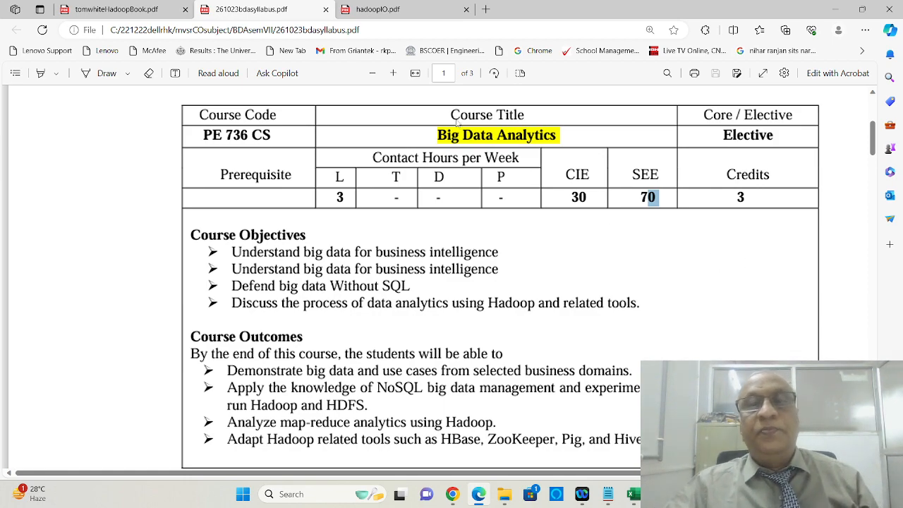
{"action": "scroll", "scroll_direction": "down", "scroll_amount": 3}
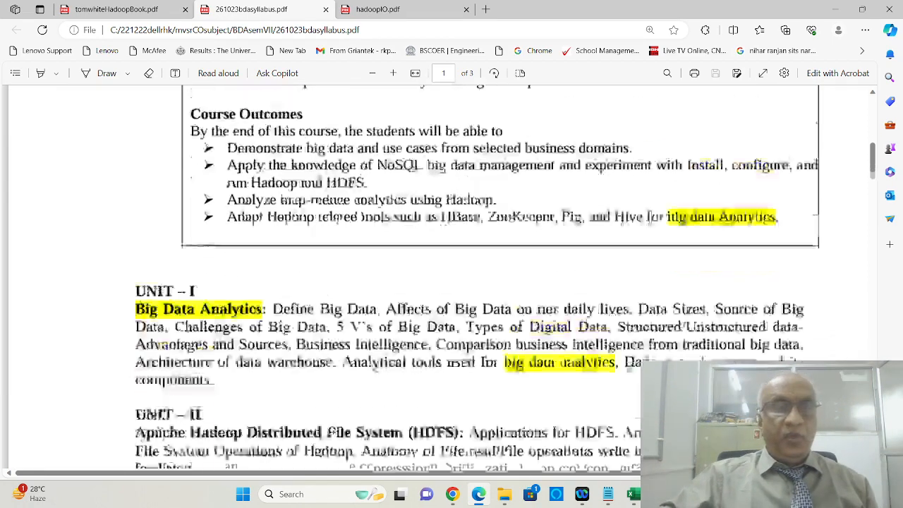
{"action": "scroll", "scroll_direction": "down", "scroll_amount": 3}
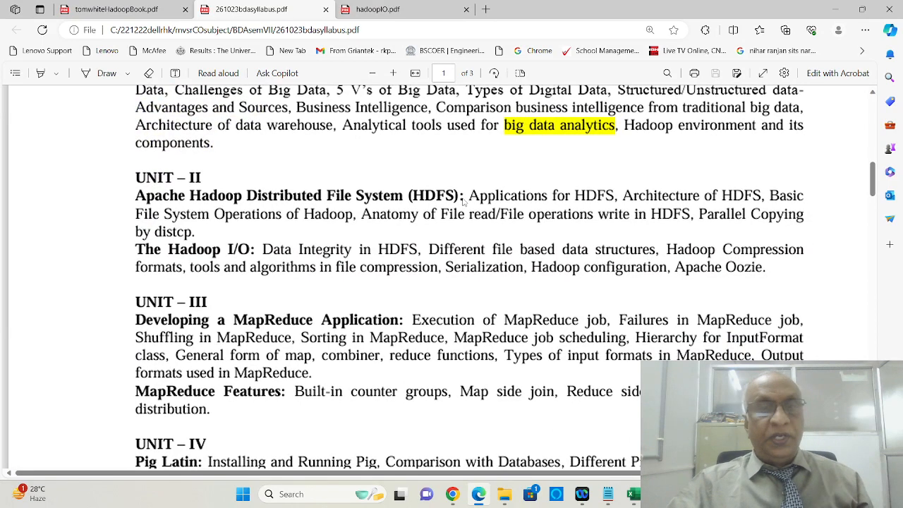
{"action": "mouse_move", "coordinate": [194, 244]}
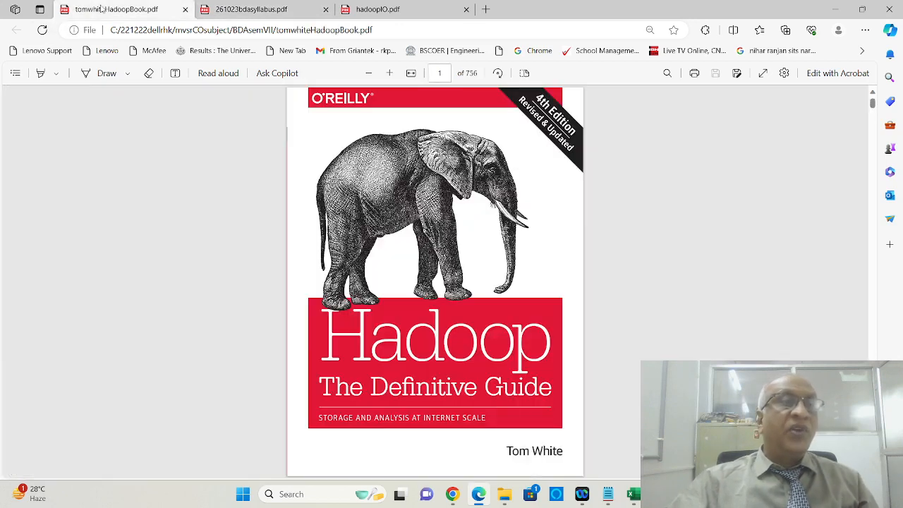
{"action": "mouse_move", "coordinate": [539, 254]}
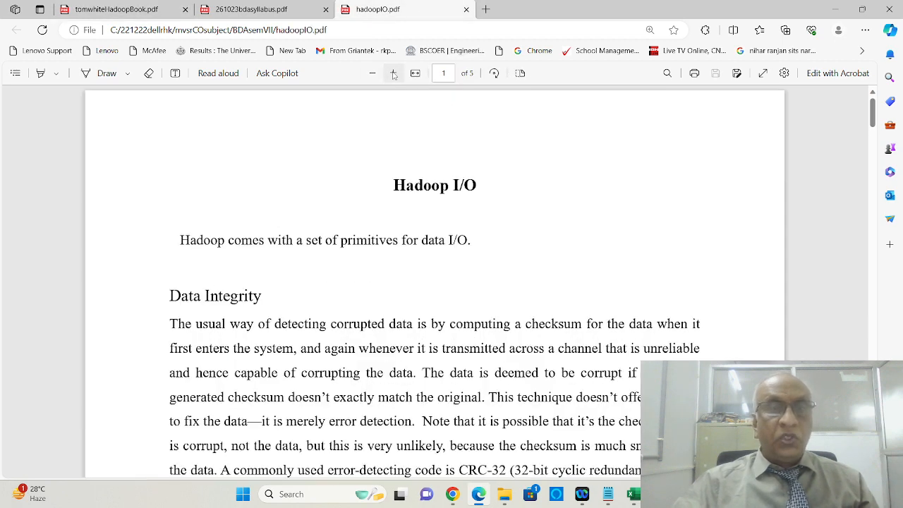
- Select the phrase 'set of primitives' in the Hadoop I/O introduction and move into Data Integrity
{"action": "scroll", "scroll_direction": "down", "scroll_amount": 3}
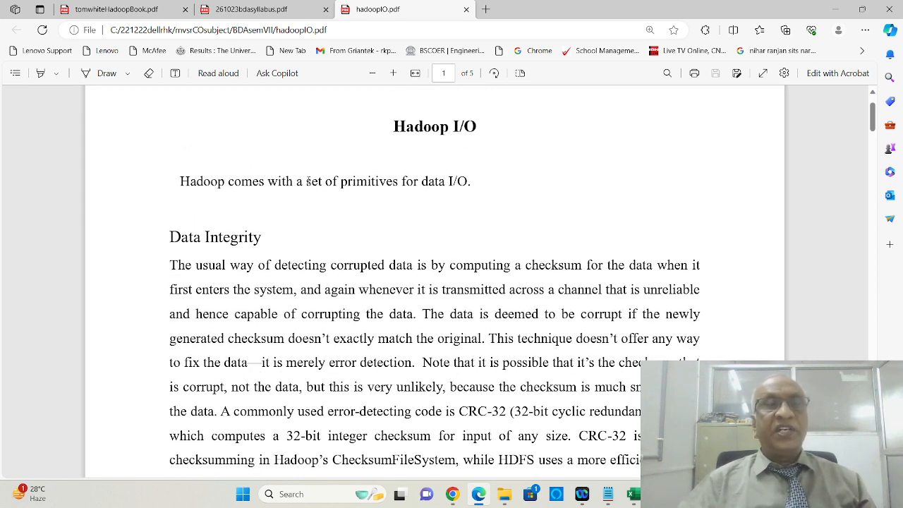
{"action": "left_click_drag", "start_coordinate": [304, 181], "coordinate": [406, 180]}
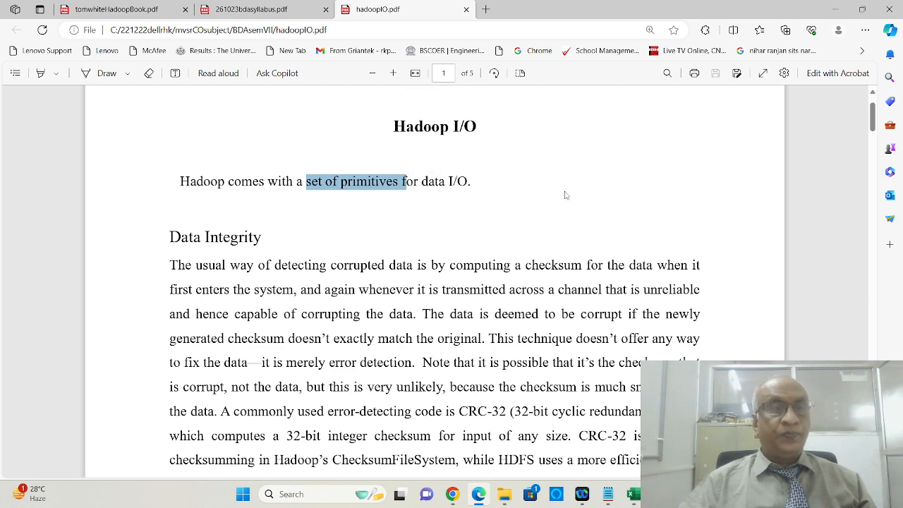
{"action": "scroll", "scroll_direction": "down", "scroll_amount": 3}
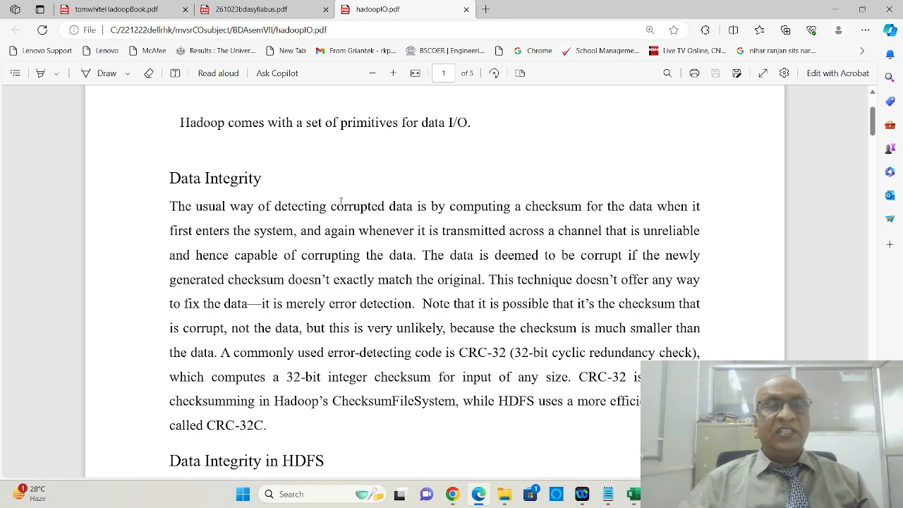
- Select 'corrupted' and 'checksum' (including in 'generated checksum') and continue toward Data Integrity in HDFS
{"action": "double_click", "coordinate": [359, 206]}
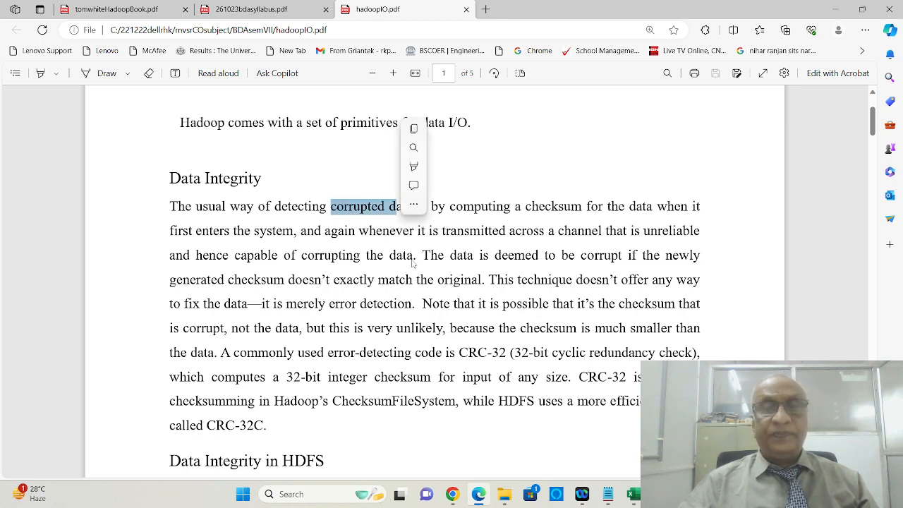
{"action": "left_click", "coordinate": [486, 169]}
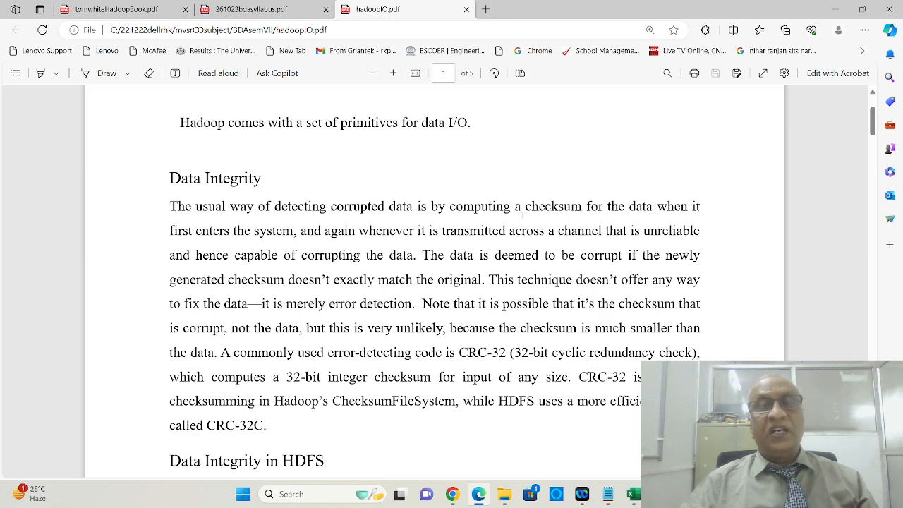
{"action": "double_click", "coordinate": [548, 206]}
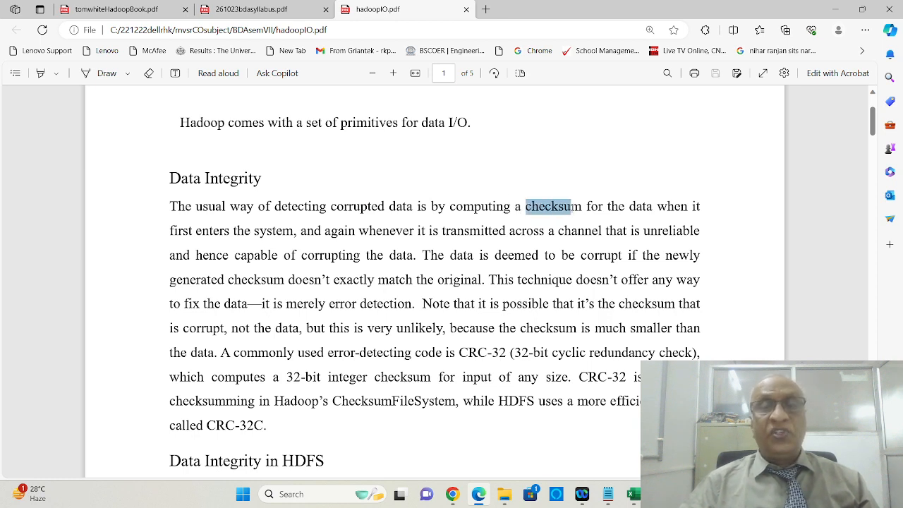
{"action": "double_click", "coordinate": [548, 206]}
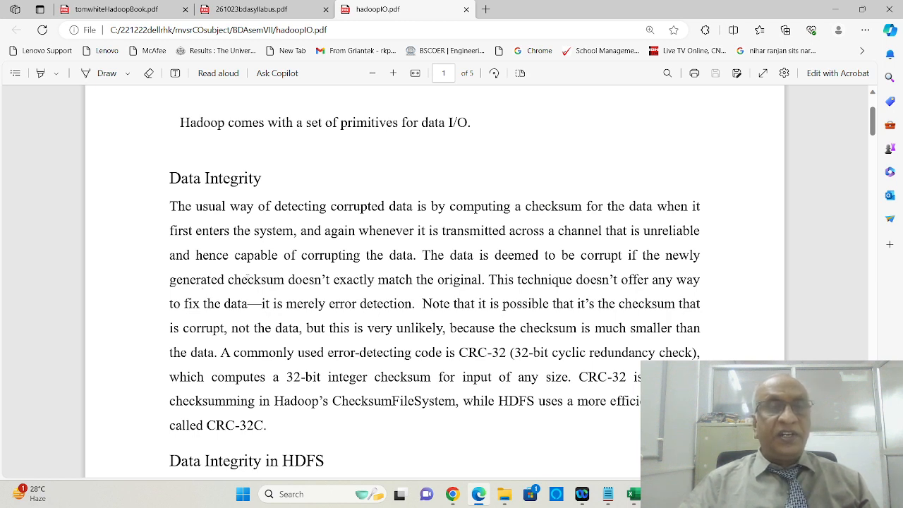
{"action": "double_click", "coordinate": [257, 279]}
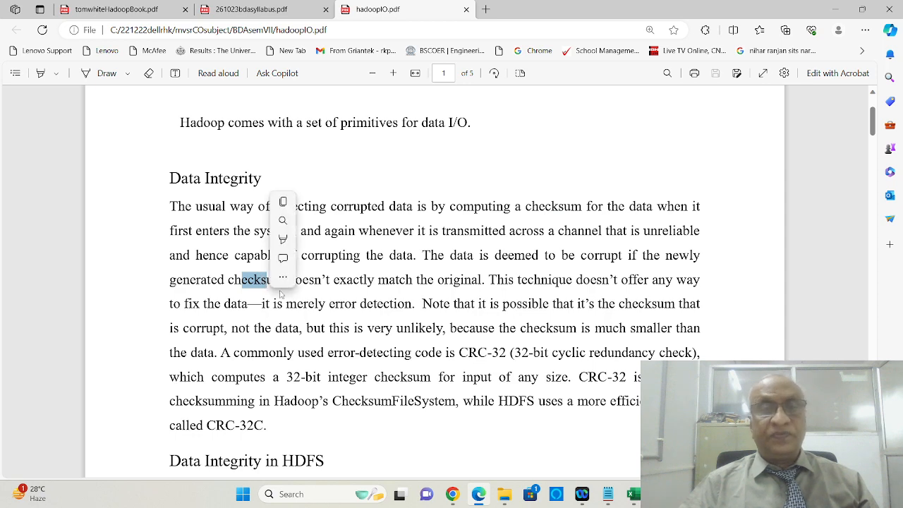
{"action": "scroll", "scroll_direction": "down", "scroll_amount": 3}
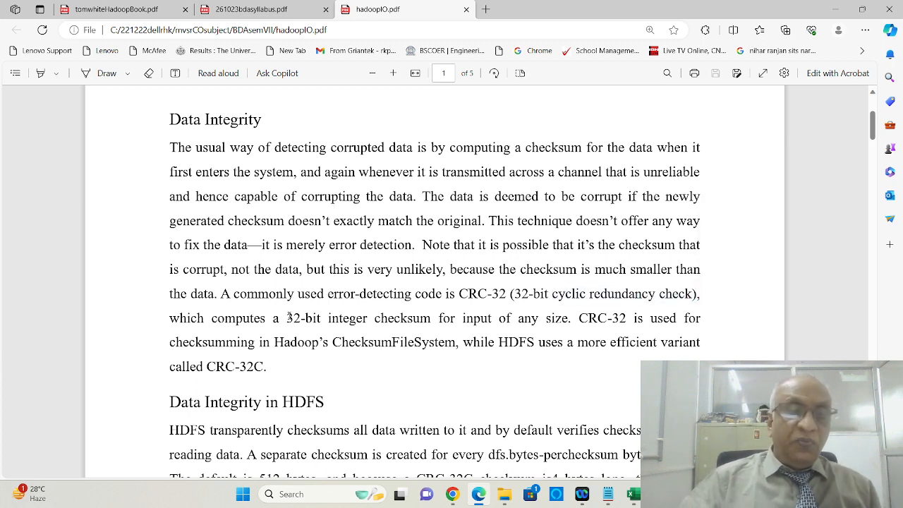
- Select '32-bit integer checksum' in the CRC-32 sentence and scroll to Data Integrity in HDFS
{"action": "left_click_drag", "start_coordinate": [286, 317], "coordinate": [435, 318]}
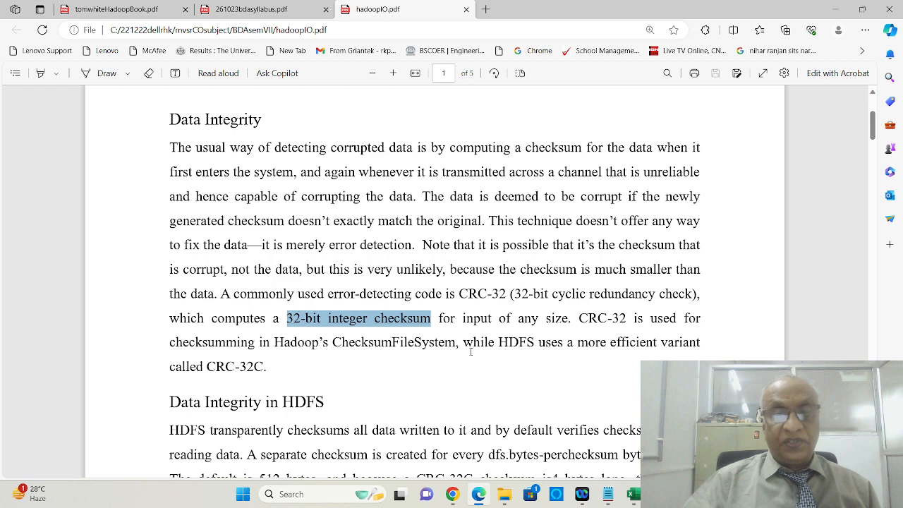
{"action": "scroll", "scroll_direction": "down", "scroll_amount": 3}
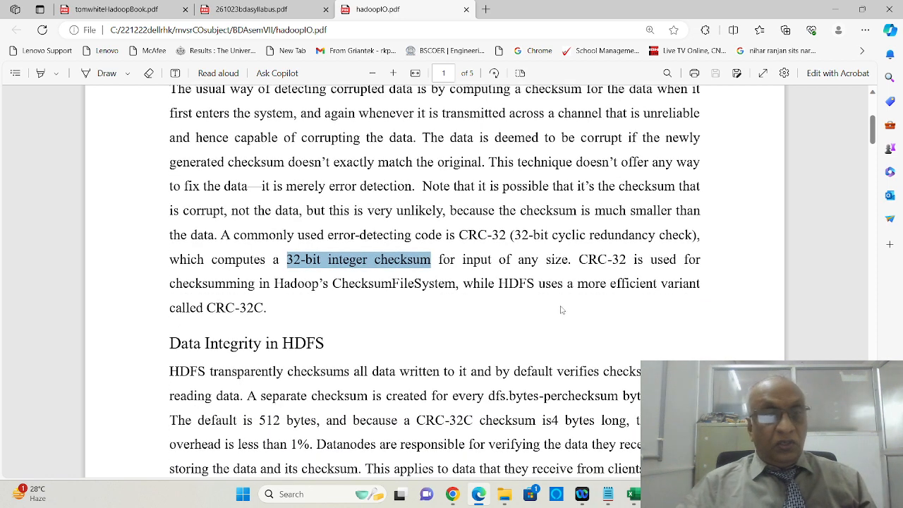
{"action": "scroll", "scroll_direction": "down", "scroll_amount": 3}
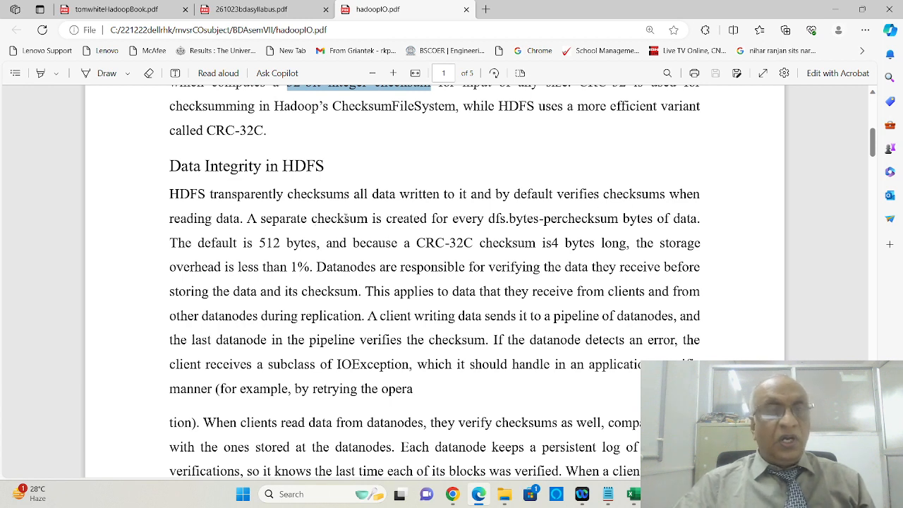
- Select '1%', 'the checksum' and 'IOException' while reading down to the datanode checksum verification text
{"action": "double_click", "coordinate": [341, 217]}
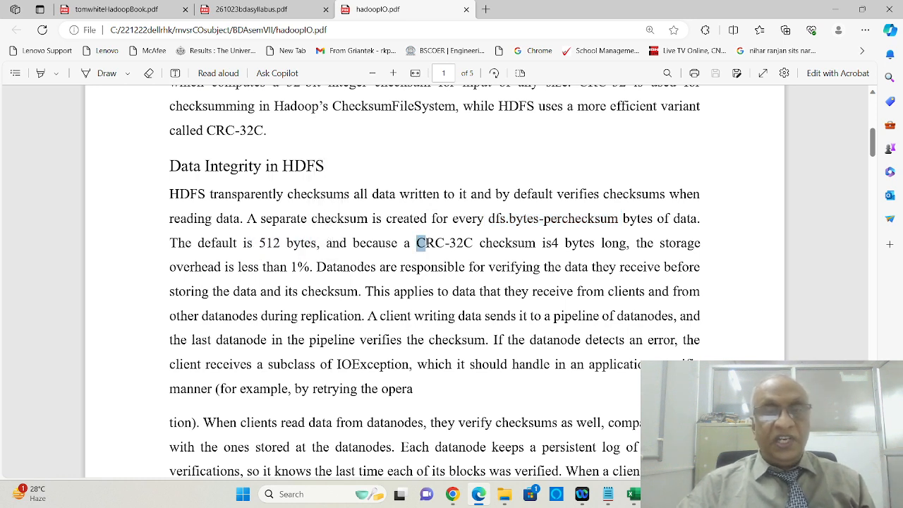
{"action": "right_click", "coordinate": [444, 243]}
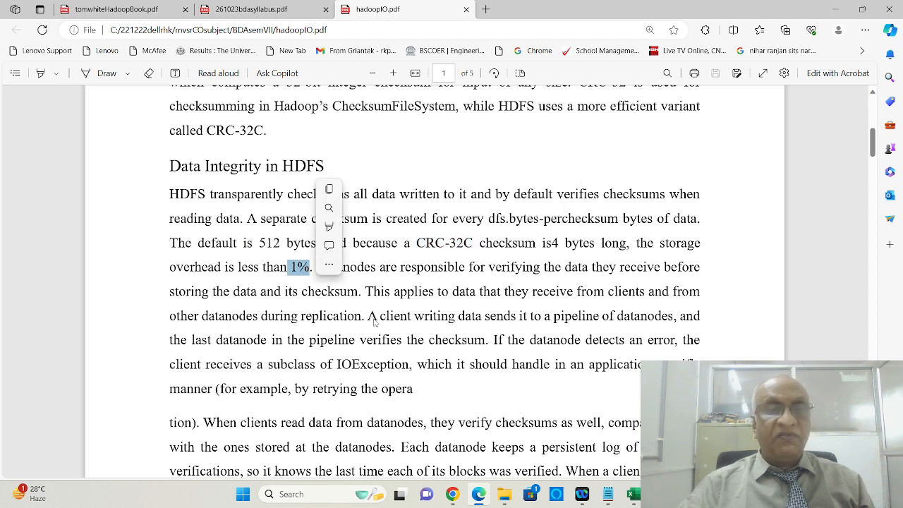
{"action": "left_click", "coordinate": [356, 284]}
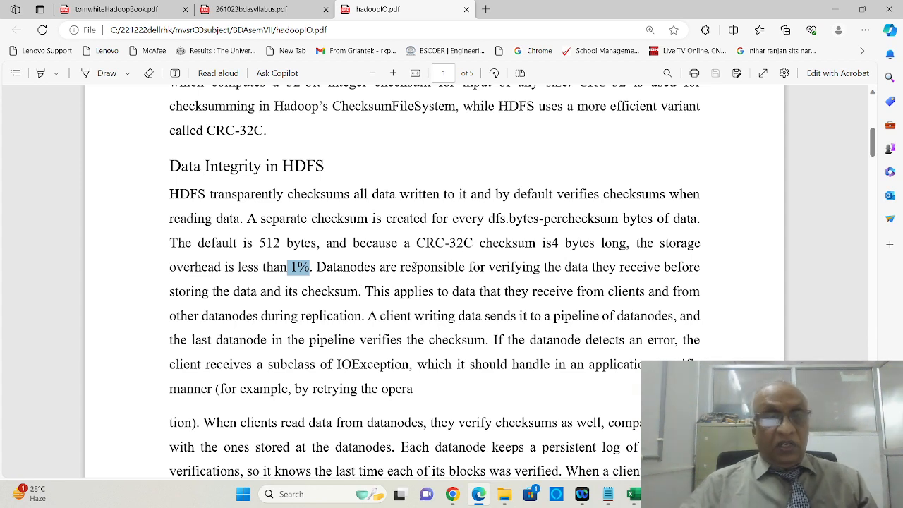
{"action": "mouse_move", "coordinate": [412, 271]}
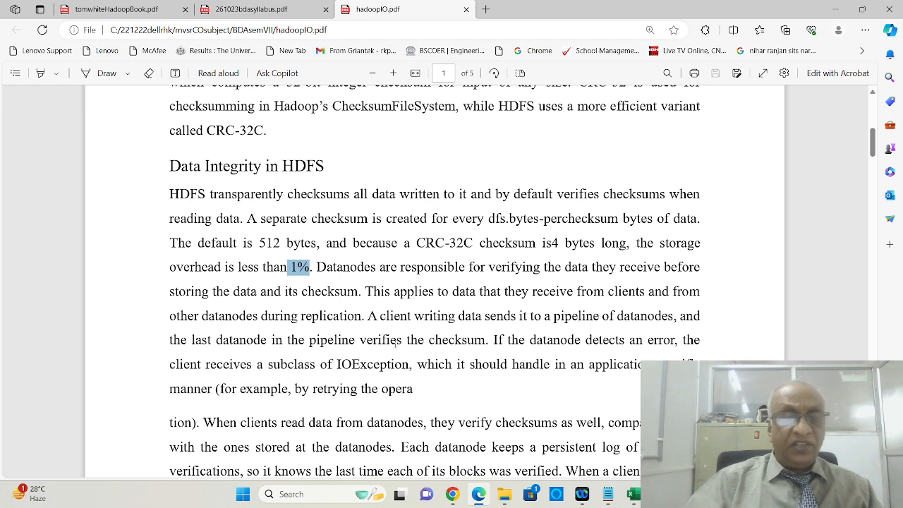
{"action": "double_click", "coordinate": [450, 338]}
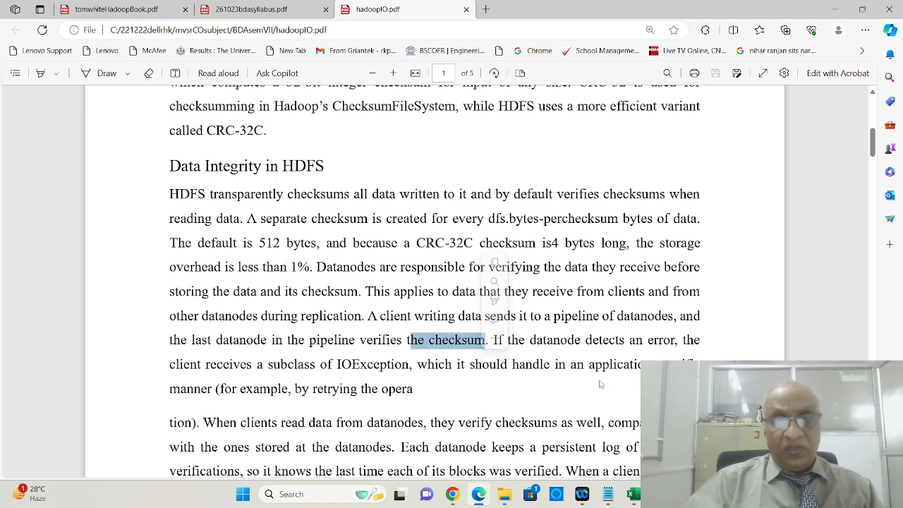
{"action": "scroll", "scroll_direction": "down", "scroll_amount": 3}
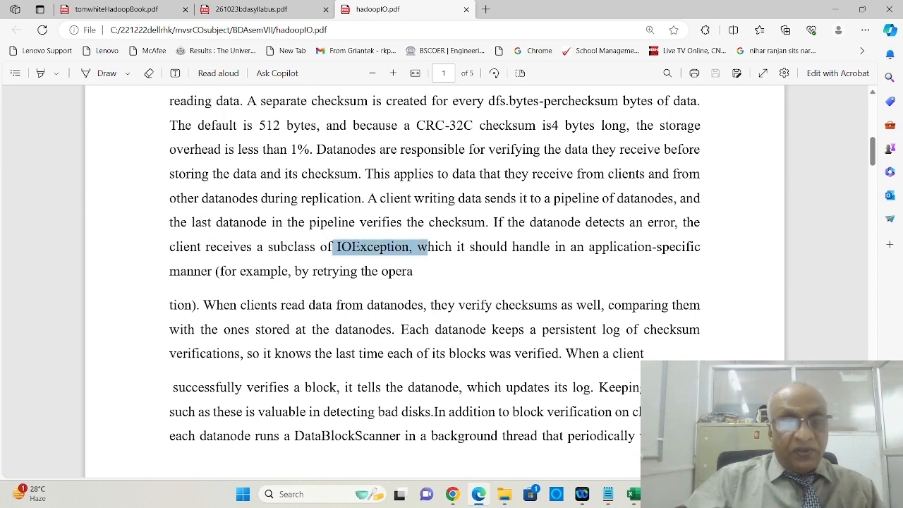
{"action": "right_click", "coordinate": [381, 247]}
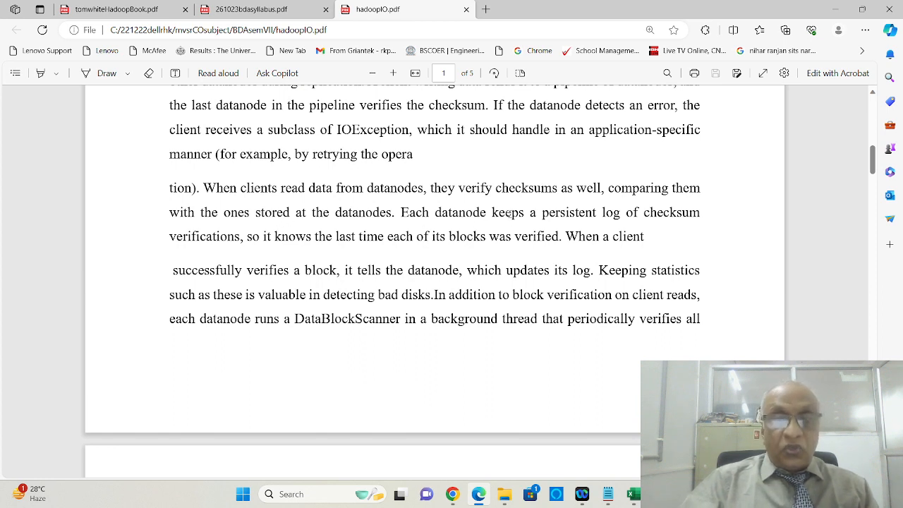
- Mark phrases in the datanode verification passage, select 'DataBlockScanner', and reach page 2's bit rot text
{"action": "left_click_drag", "start_coordinate": [466, 212], "coordinate": [606, 211]}
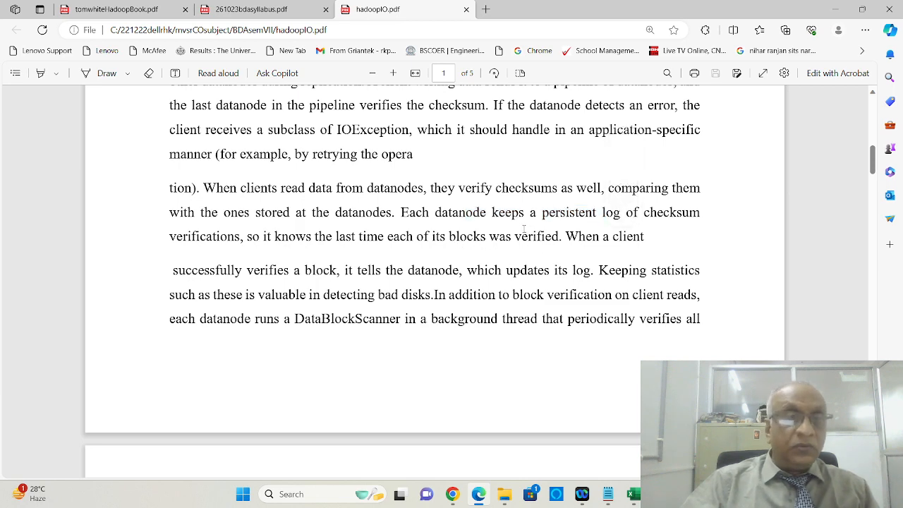
{"action": "scroll", "scroll_direction": "down", "scroll_amount": 3}
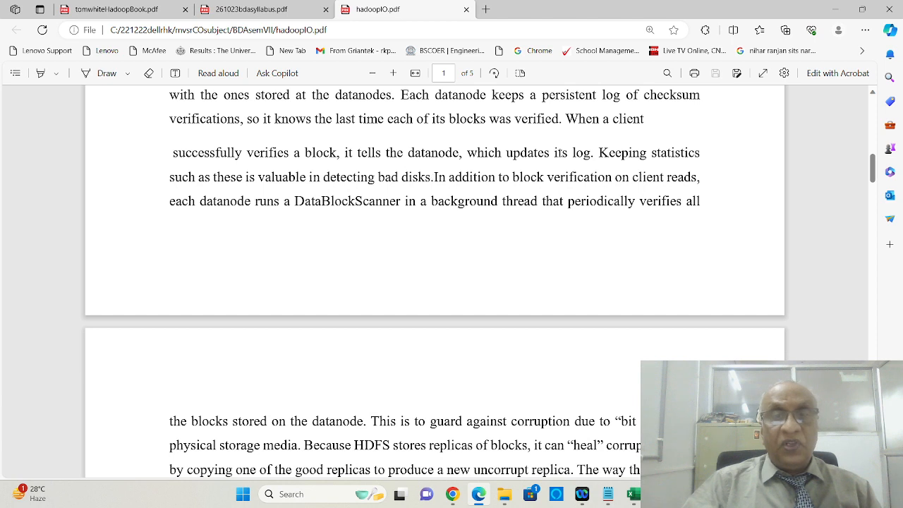
{"action": "double_click", "coordinate": [581, 152]}
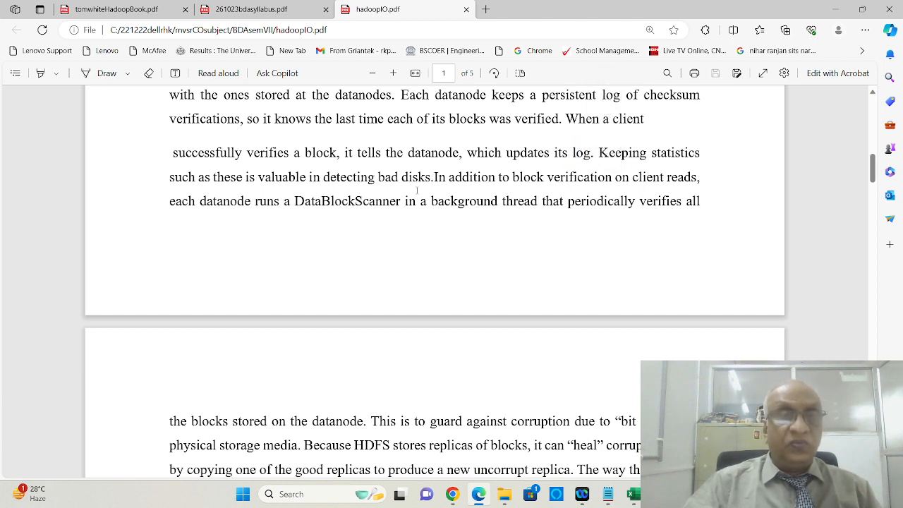
{"action": "scroll", "scroll_direction": "down", "scroll_amount": 3}
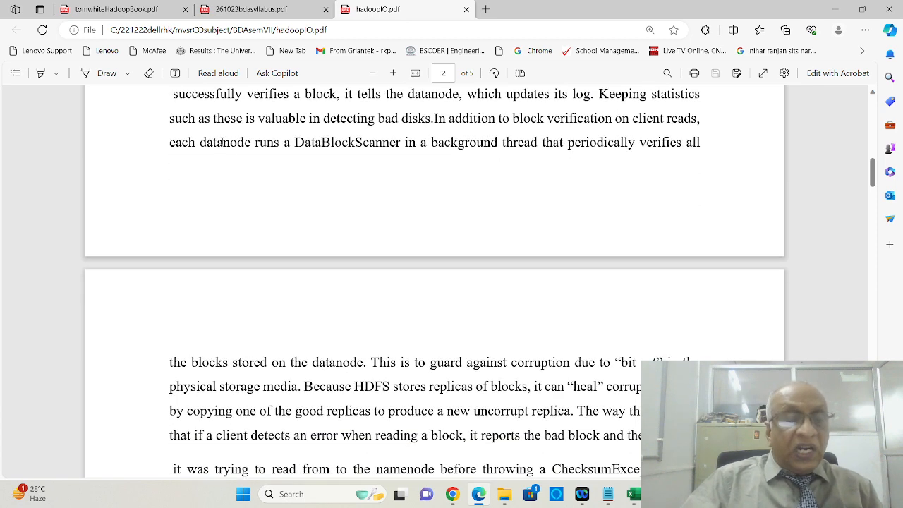
{"action": "double_click", "coordinate": [297, 141]}
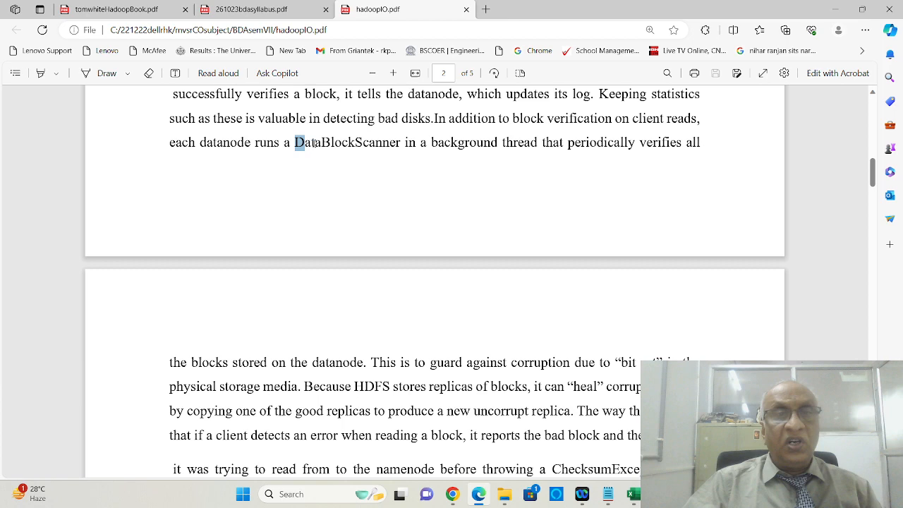
{"action": "double_click", "coordinate": [345, 142]}
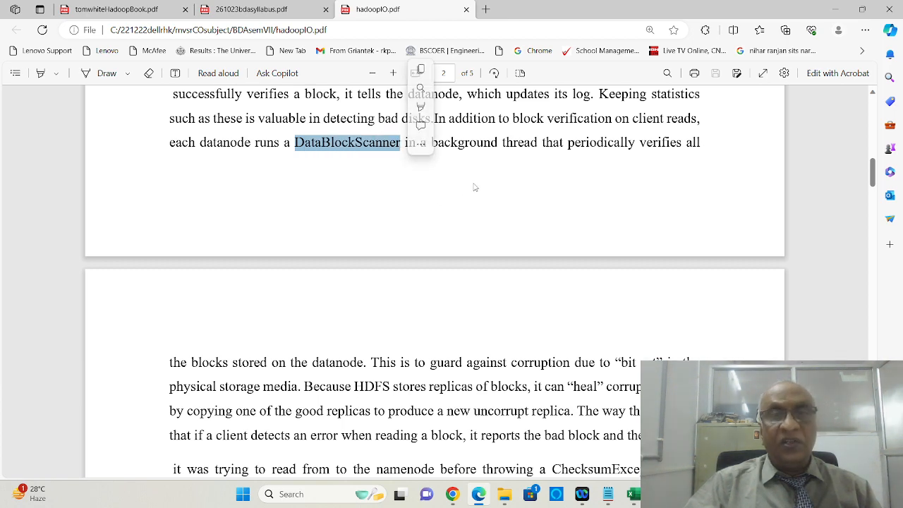
{"action": "scroll", "scroll_direction": "down", "scroll_amount": 3}
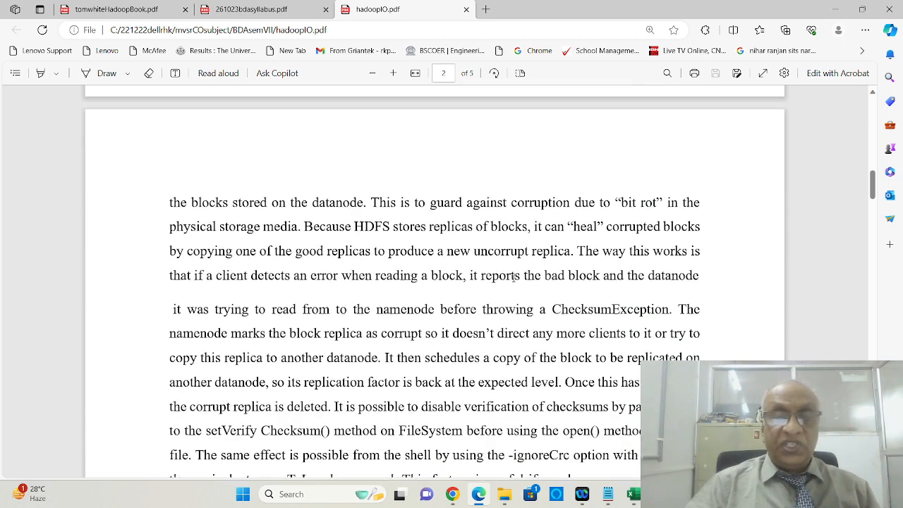
- Read through the corrupt-replica and ChecksumException passage on page 2, marking words along the way
{"action": "scroll", "scroll_direction": "down", "scroll_amount": 3}
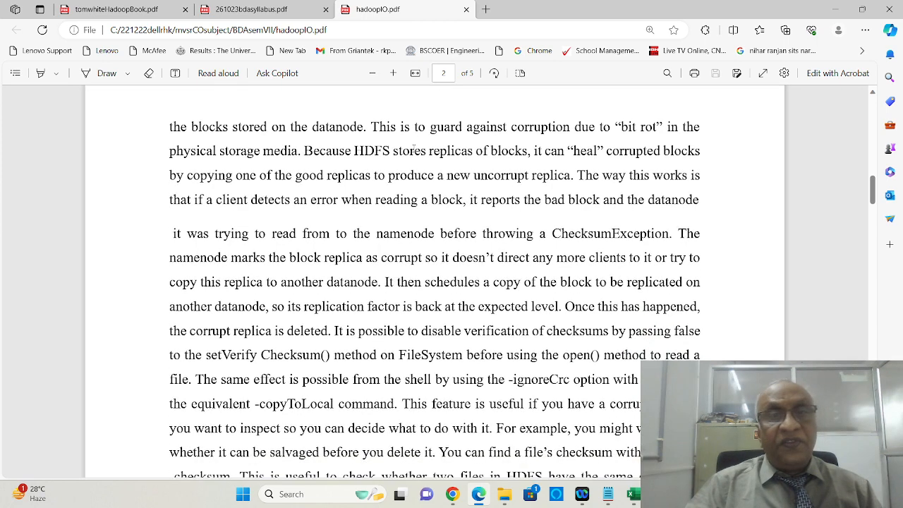
{"action": "double_click", "coordinate": [447, 151]}
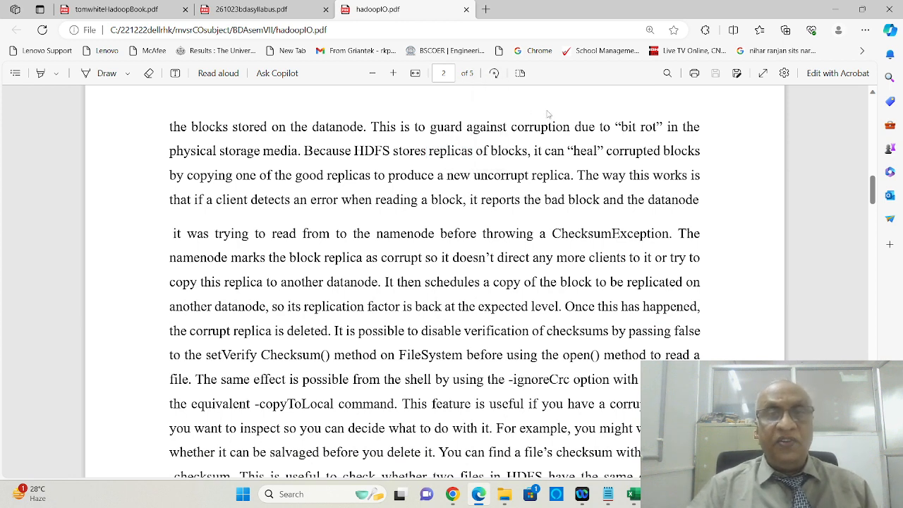
{"action": "mouse_move", "coordinate": [535, 189]}
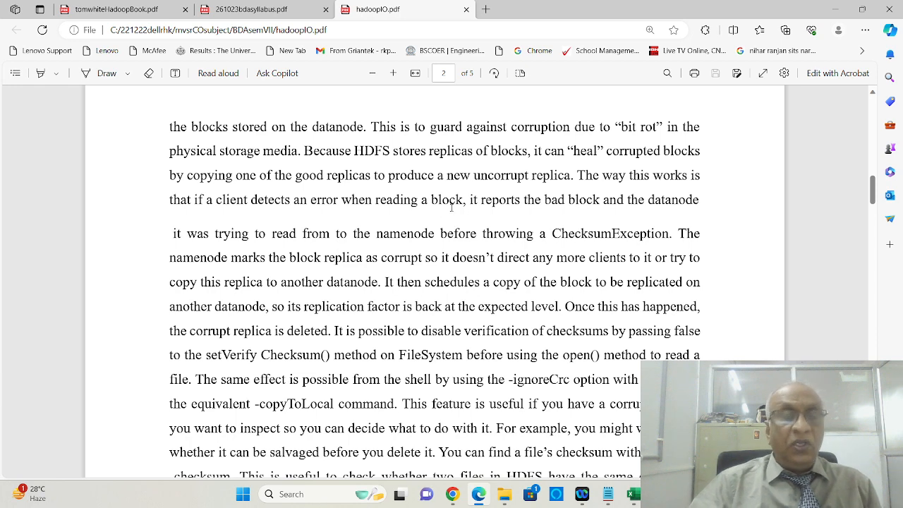
{"action": "scroll", "scroll_direction": "down", "scroll_amount": 3}
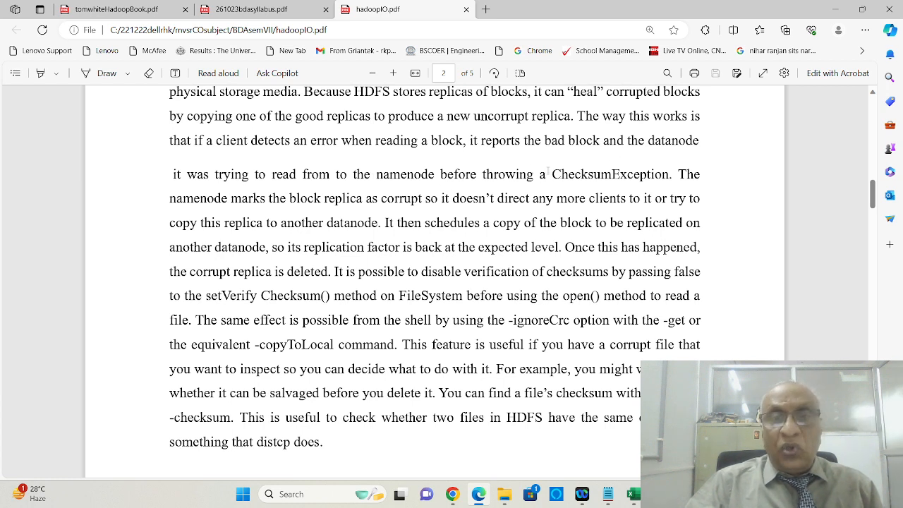
{"action": "double_click", "coordinate": [610, 175]}
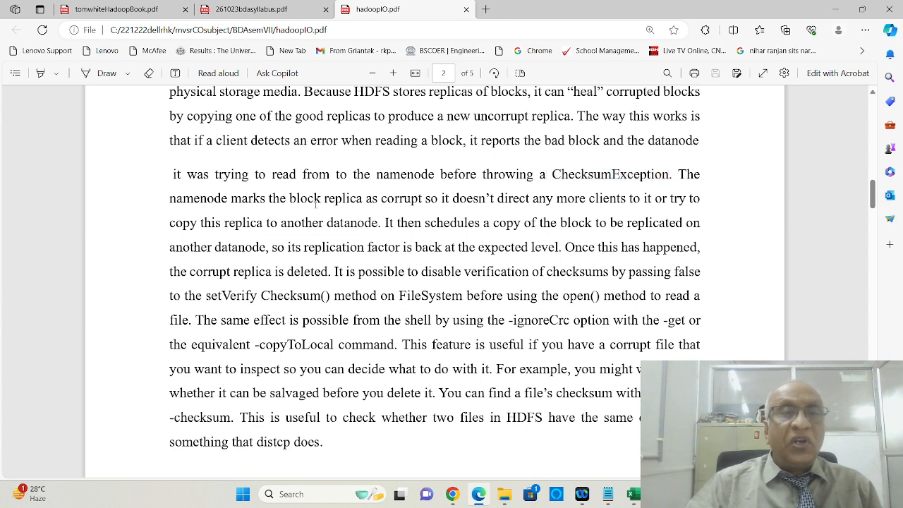
{"action": "mouse_move", "coordinate": [396, 208]}
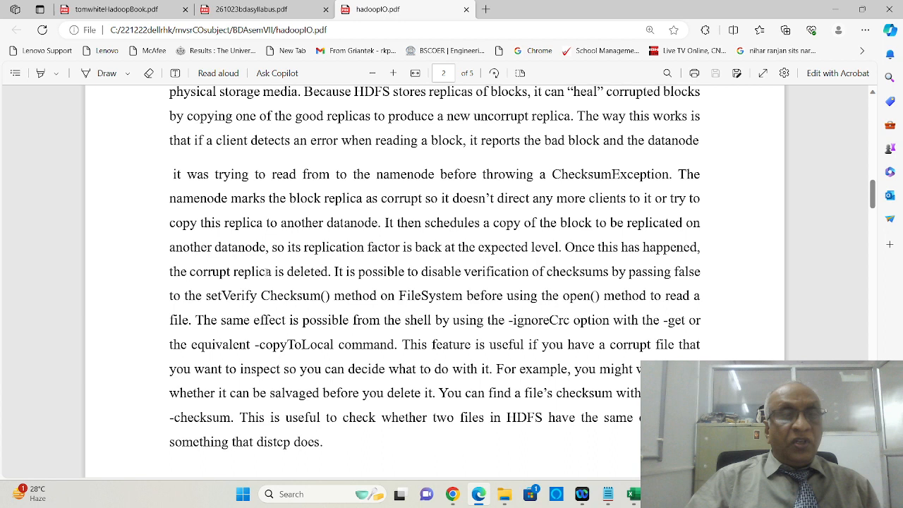
- Select the 'setVerify Checksum' method name and scroll down to the LocalFileSystem section
{"action": "left_click_drag", "start_coordinate": [240, 271], "coordinate": [309, 271]}
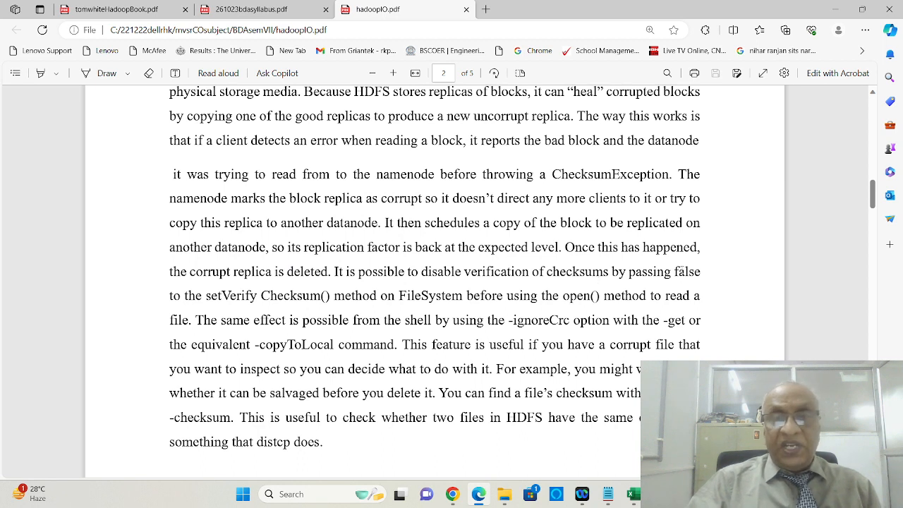
{"action": "double_click", "coordinate": [677, 270]}
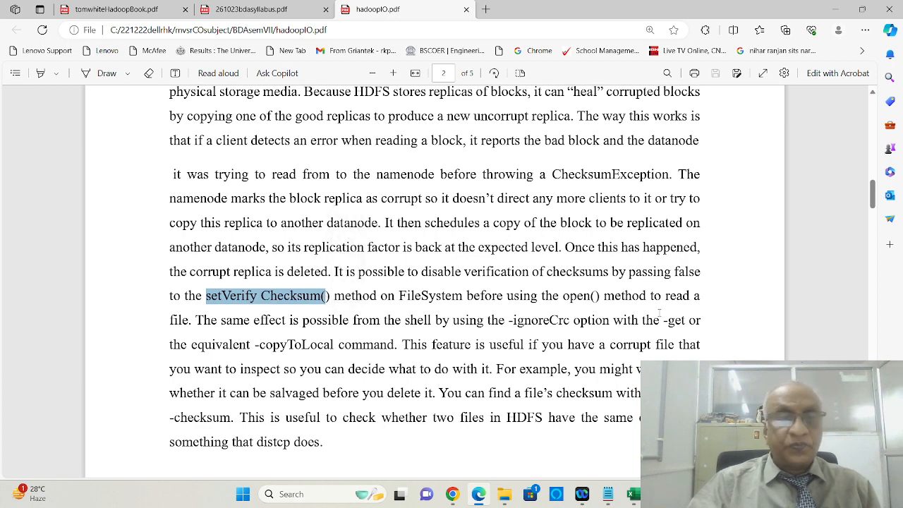
{"action": "scroll", "scroll_direction": "down", "scroll_amount": 3}
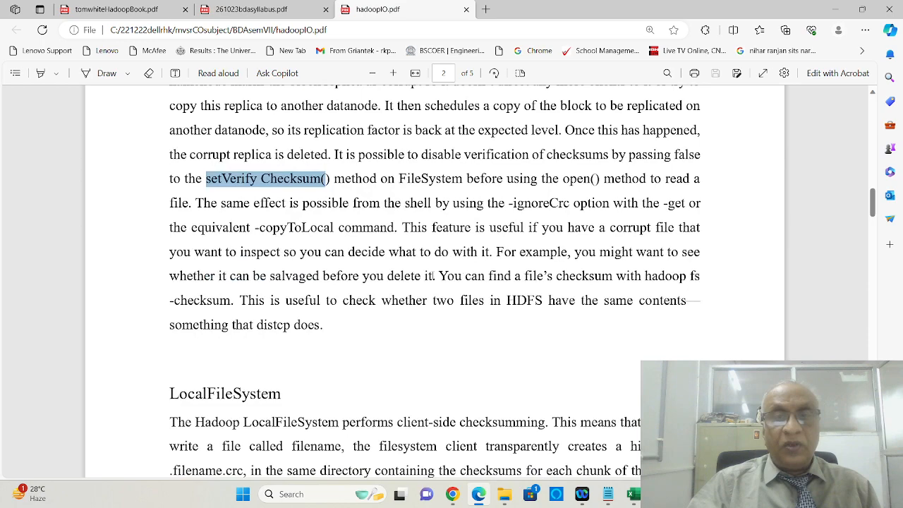
{"action": "scroll", "scroll_direction": "down", "scroll_amount": 3}
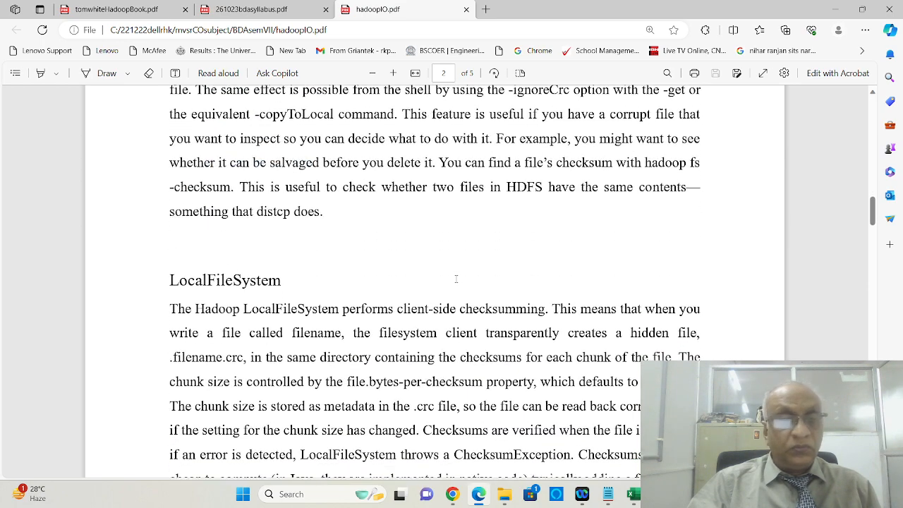
- Select 'file.bytes-per-checksum property' and 'file', reaching the end of the LocalFileSystem section
{"action": "scroll", "scroll_direction": "down", "scroll_amount": 3}
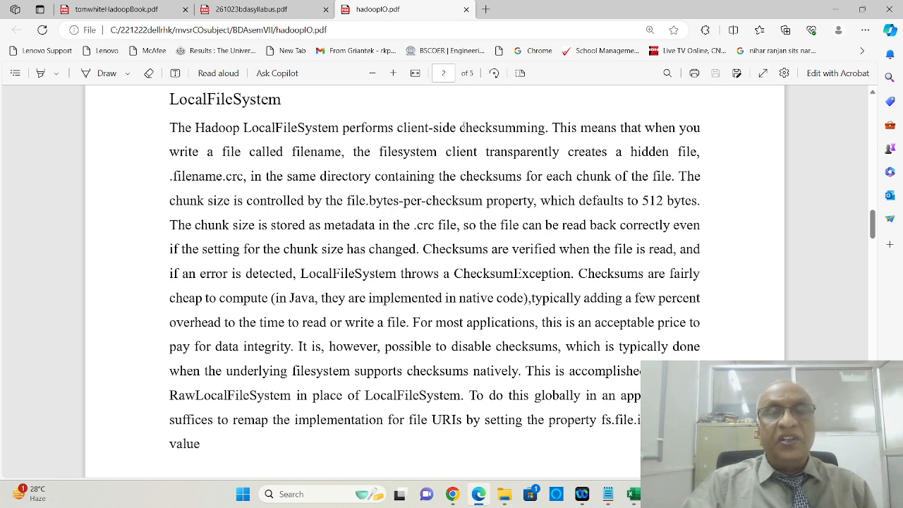
{"action": "double_click", "coordinate": [502, 127]}
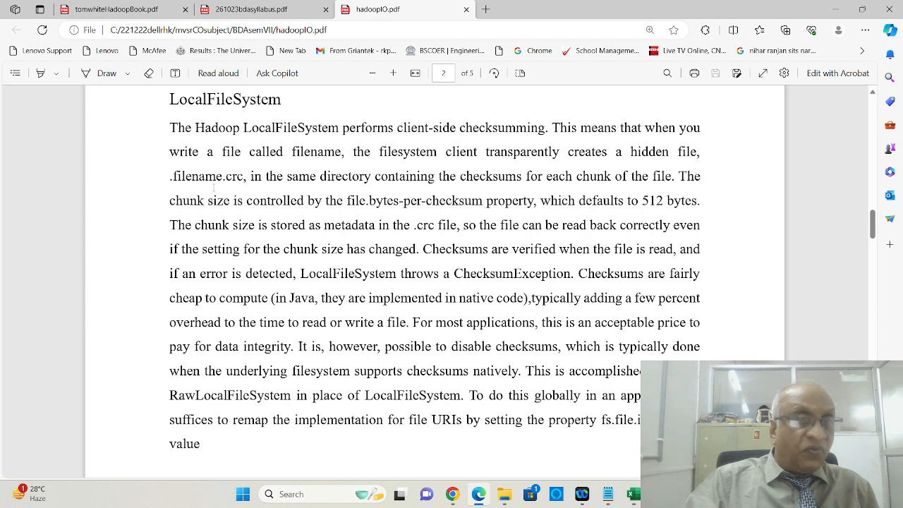
{"action": "mouse_move", "coordinate": [319, 181]}
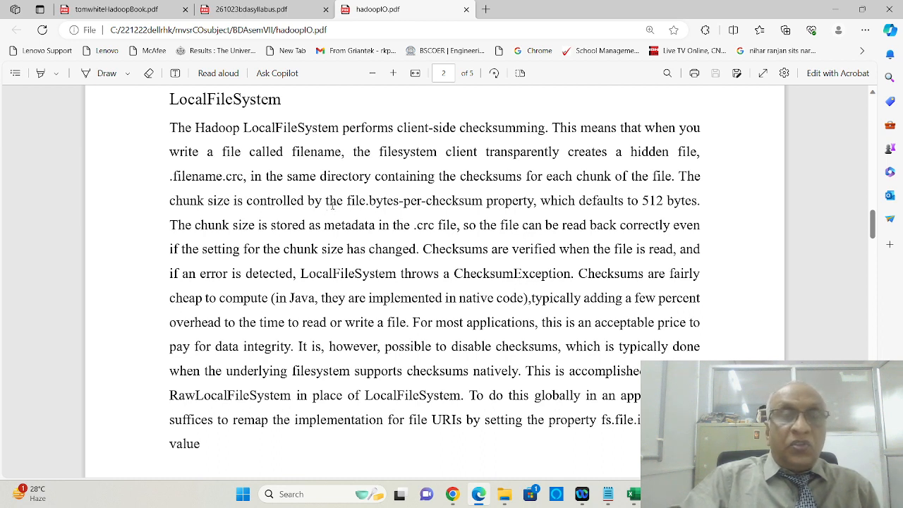
{"action": "left_click_drag", "start_coordinate": [347, 200], "coordinate": [408, 200]}
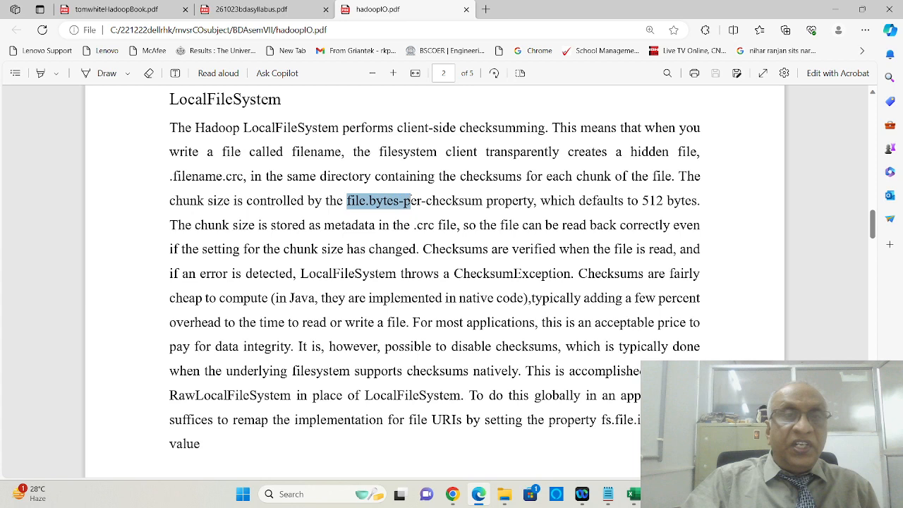
{"action": "left_click_drag", "start_coordinate": [406, 200], "coordinate": [489, 201]}
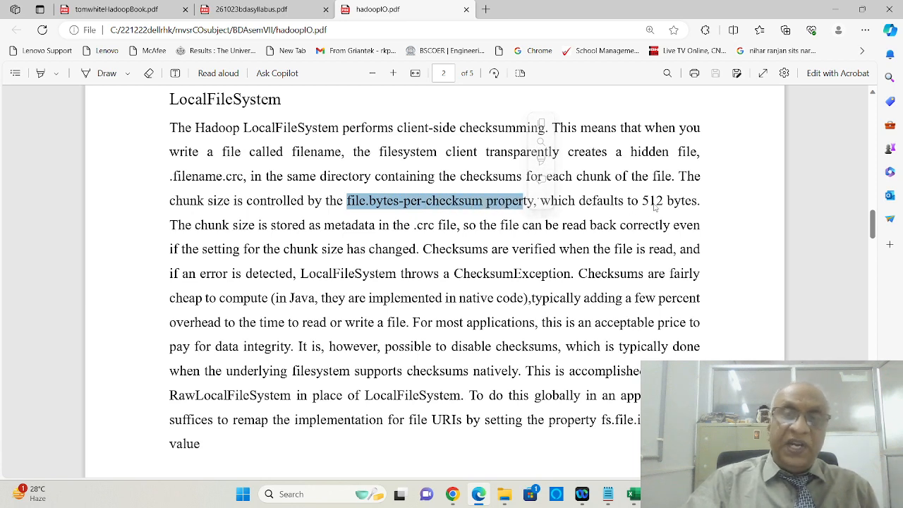
{"action": "scroll", "scroll_direction": "down", "scroll_amount": 3}
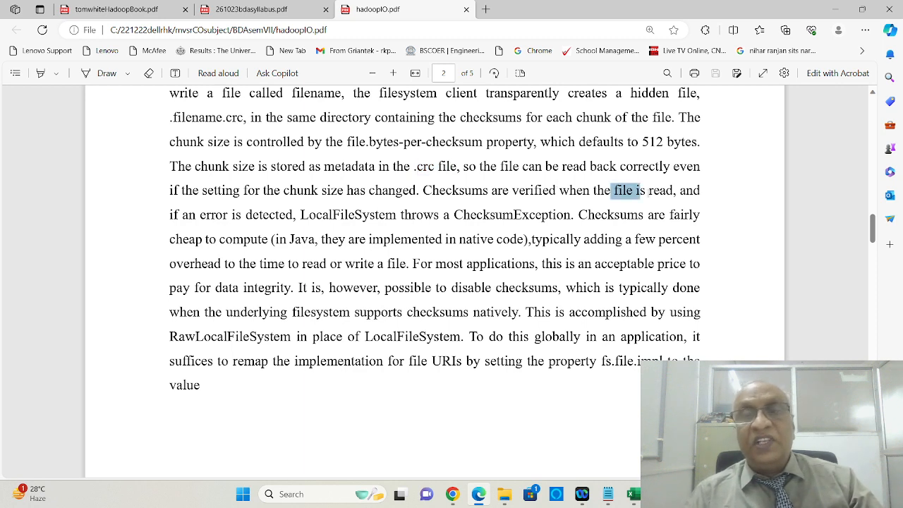
{"action": "left_click_drag", "start_coordinate": [621, 189], "coordinate": [671, 189]}
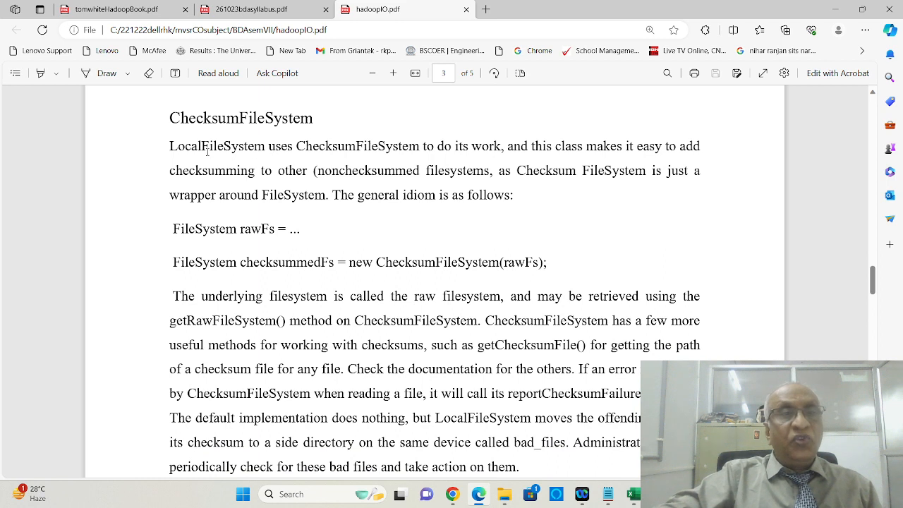
- Select the phrase 'checksumming to other' in the raw filesystem paragraph
{"action": "double_click", "coordinate": [220, 145]}
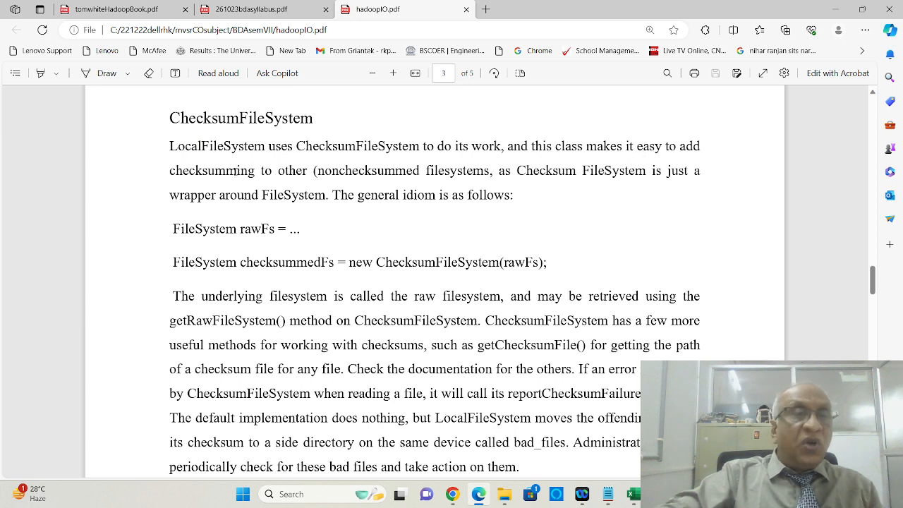
{"action": "left_click_drag", "start_coordinate": [169, 170], "coordinate": [299, 171]}
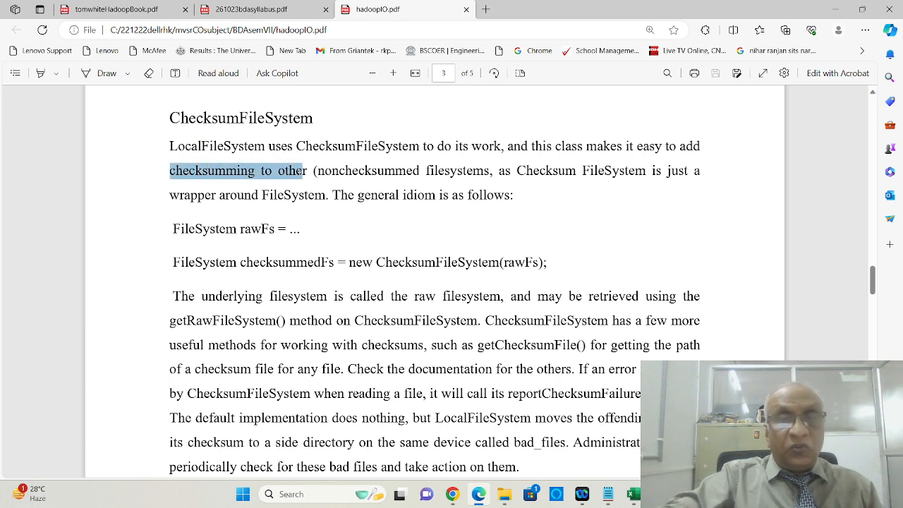
{"action": "right_click", "coordinate": [237, 169]}
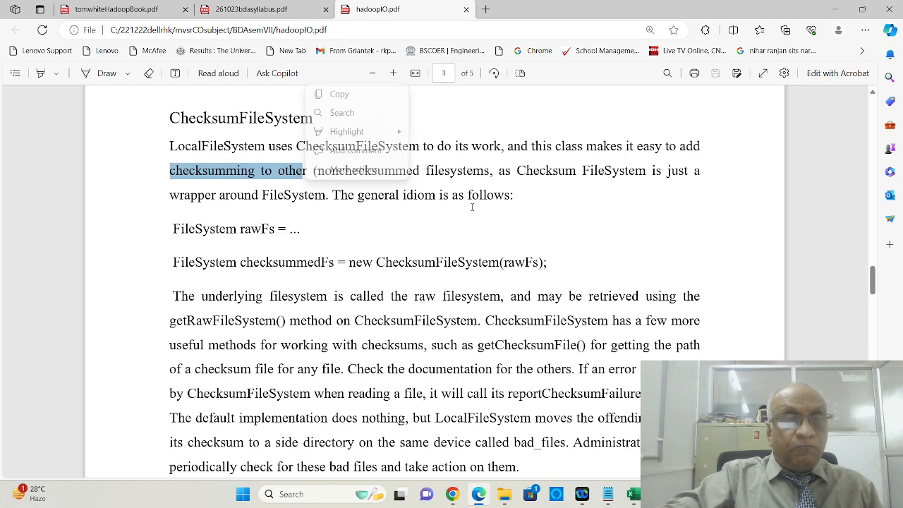
{"action": "scroll", "scroll_direction": "down", "scroll_amount": 3}
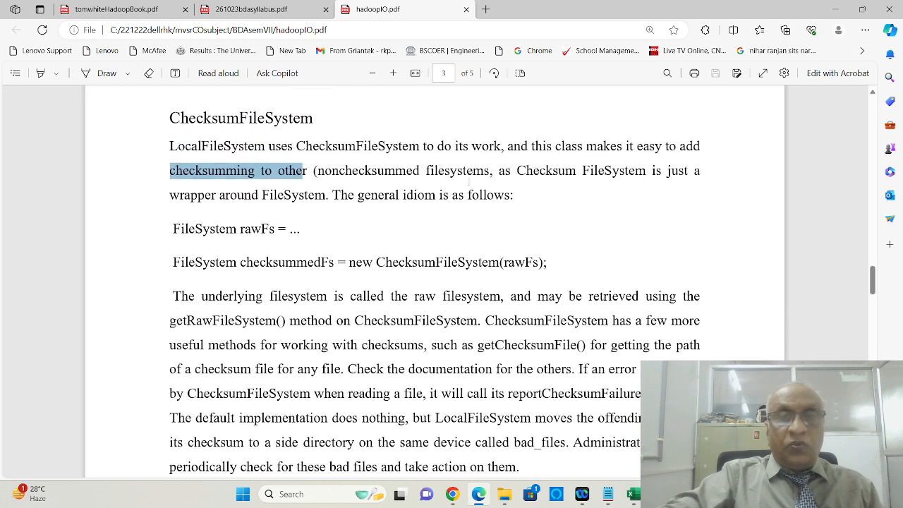
- Select 'ChecksumFileSystem' and the 'reportChecksumFailure()' method name, bringing the Compression section into view
{"action": "scroll", "scroll_direction": "down", "scroll_amount": 3}
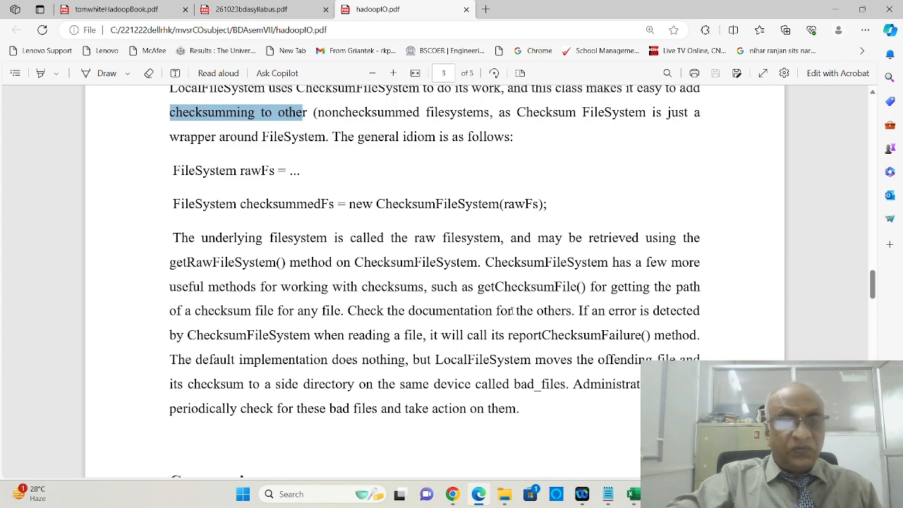
{"action": "scroll", "scroll_direction": "down", "scroll_amount": 3}
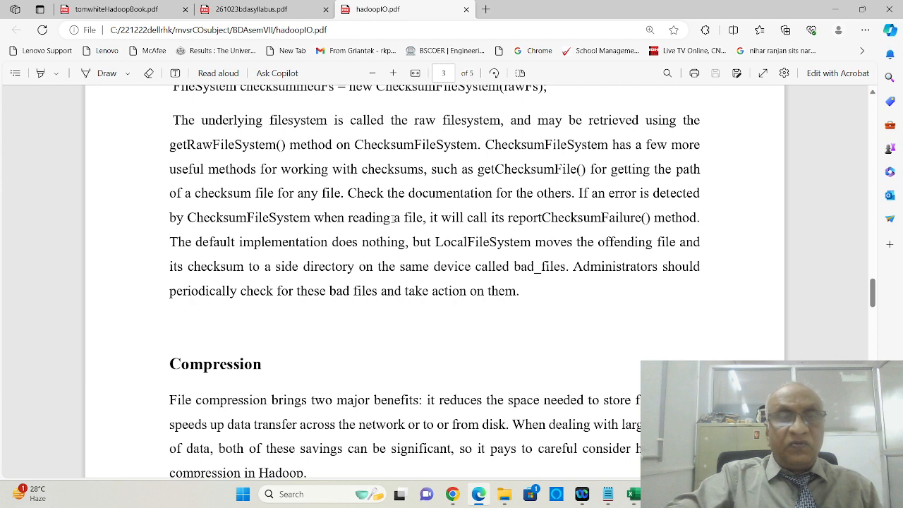
{"action": "left_click_drag", "start_coordinate": [186, 217], "coordinate": [285, 218]}
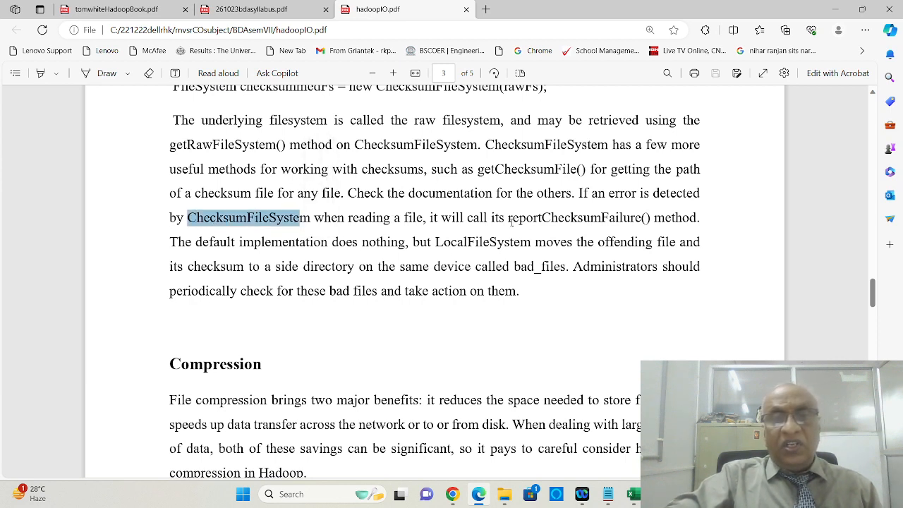
{"action": "double_click", "coordinate": [577, 217]}
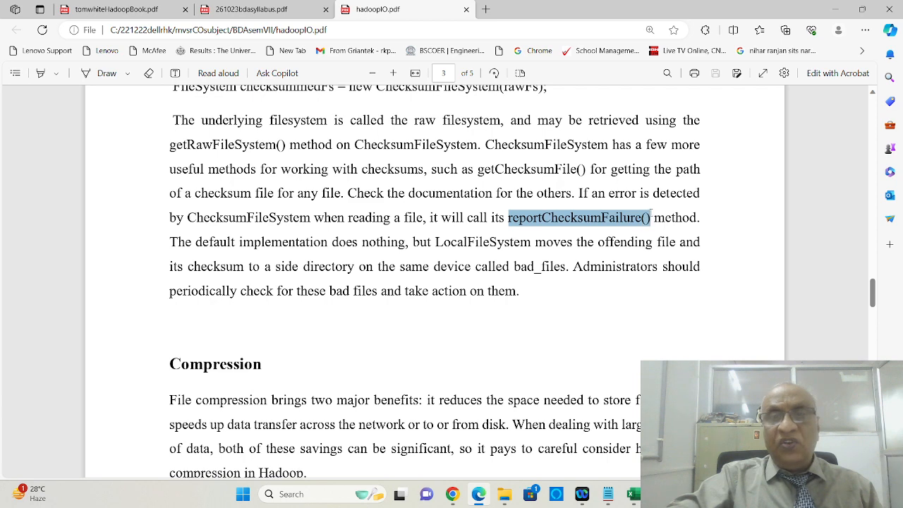
{"action": "scroll", "scroll_direction": "down", "scroll_amount": 3}
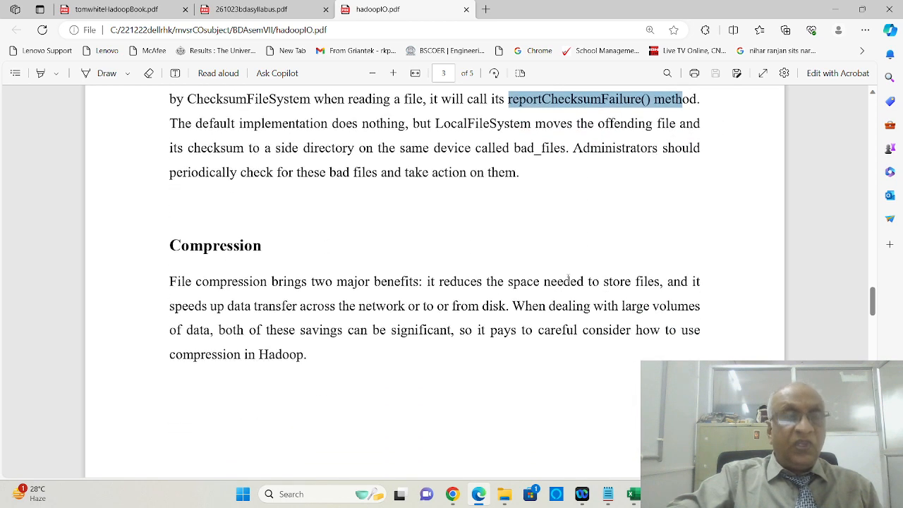
- Select 'speeds up data transfer' in the Compression introduction and scroll toward Table 5-1
{"action": "scroll", "scroll_direction": "down", "scroll_amount": 3}
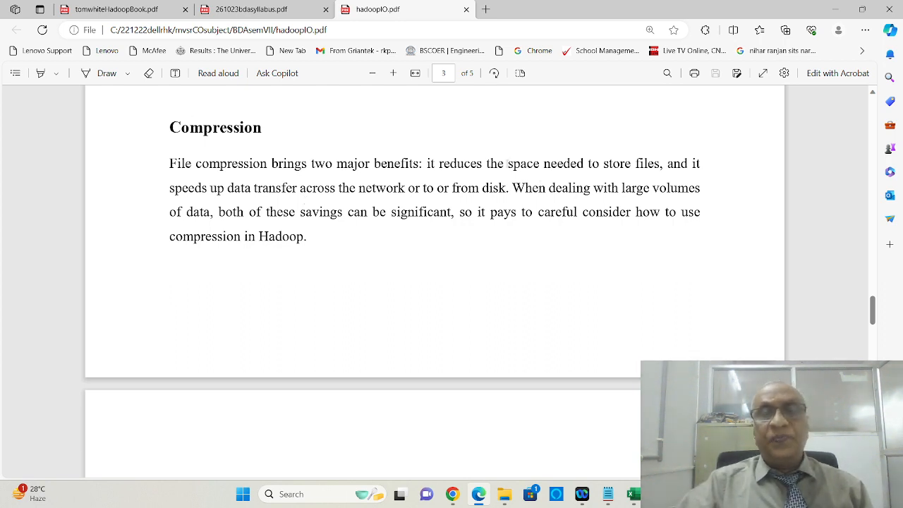
{"action": "double_click", "coordinate": [519, 164]}
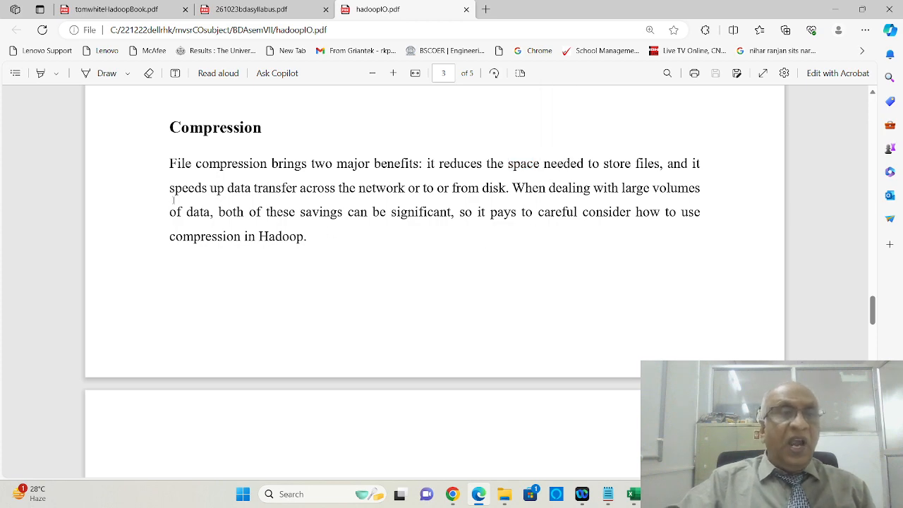
{"action": "left_click_drag", "start_coordinate": [169, 188], "coordinate": [296, 188]}
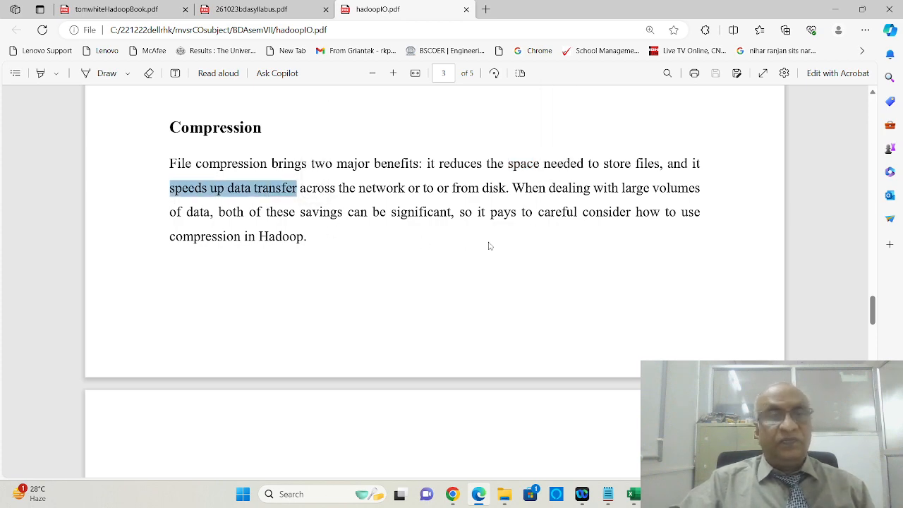
{"action": "scroll", "scroll_direction": "down", "scroll_amount": 3}
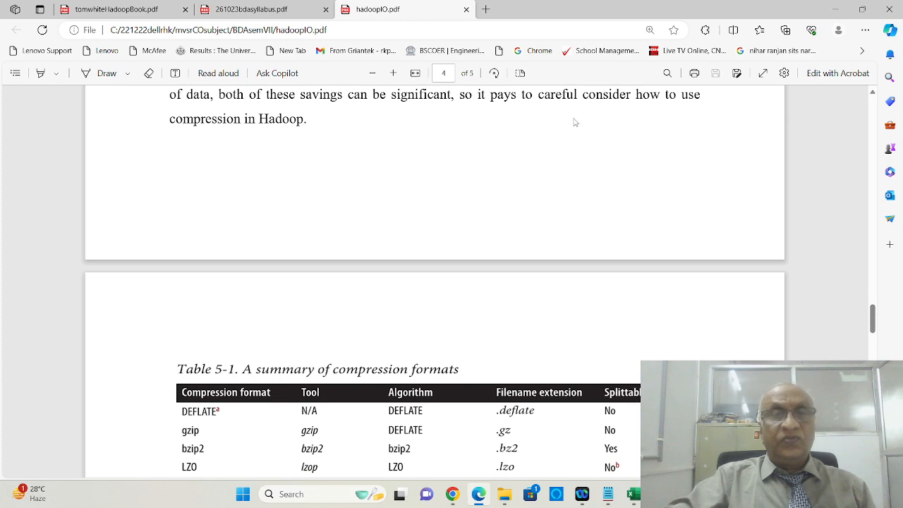
- Scroll past Table 5-1's compression formats to the space/time trade-off paragraph and gzip -1 example
{"action": "scroll", "scroll_direction": "down", "scroll_amount": 3}
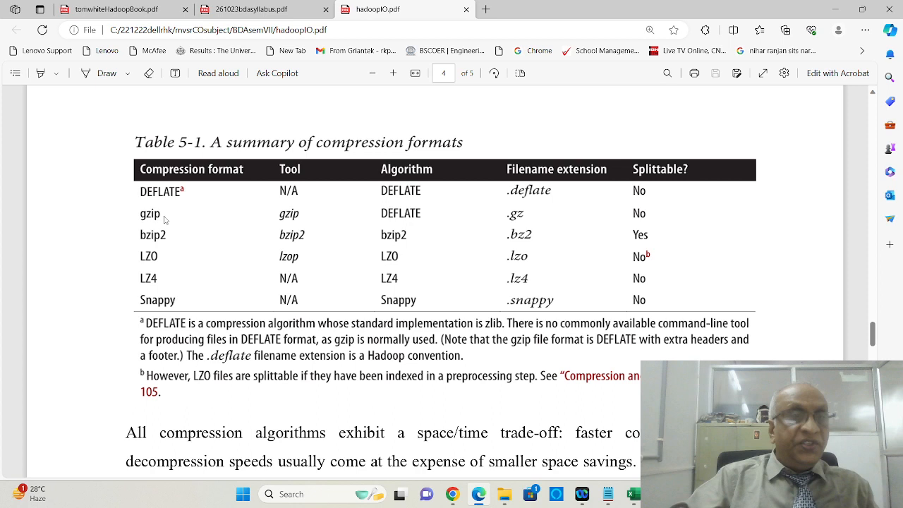
{"action": "mouse_move", "coordinate": [163, 259]}
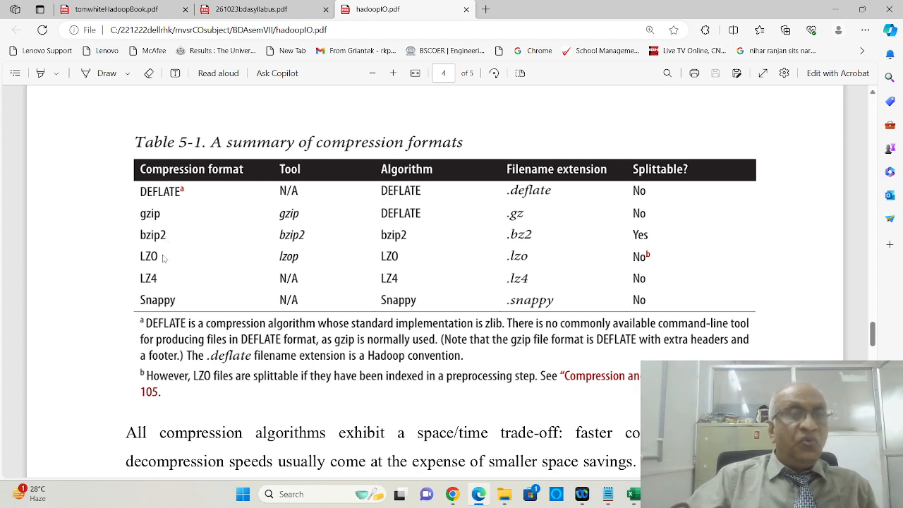
{"action": "mouse_move", "coordinate": [169, 292]}
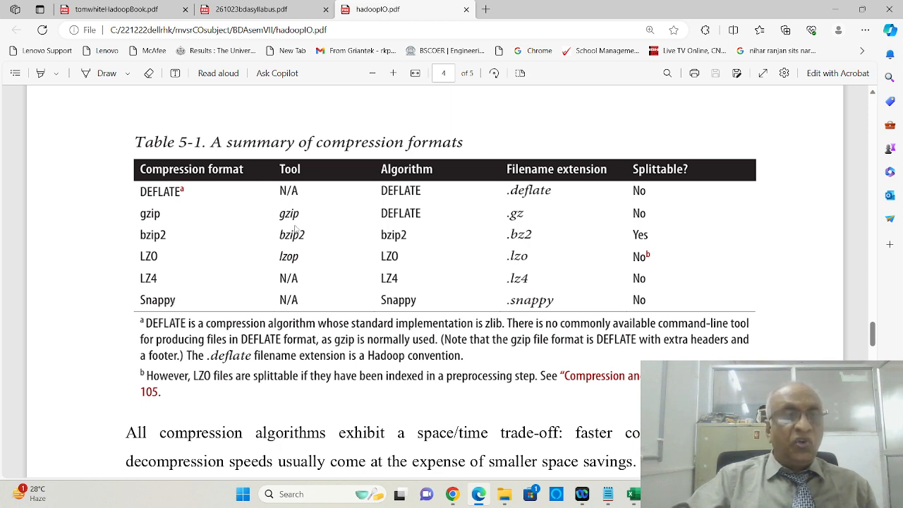
{"action": "mouse_move", "coordinate": [295, 271]}
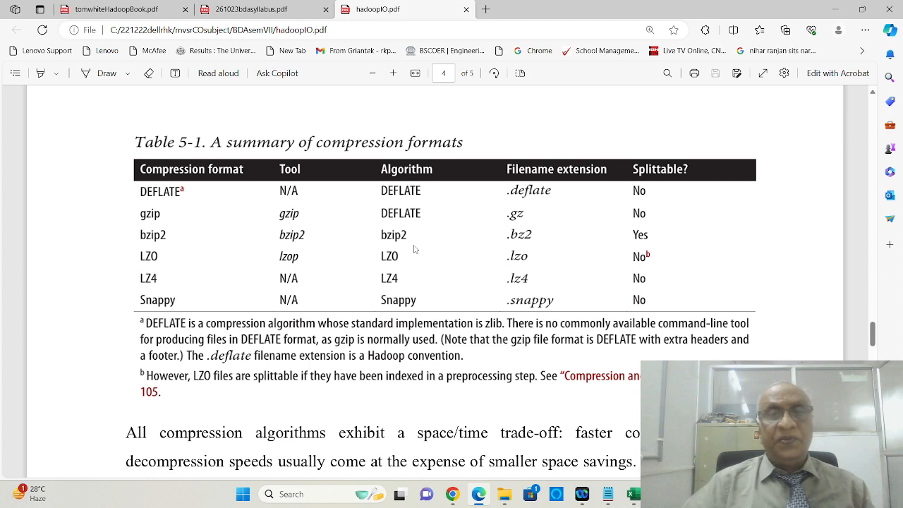
{"action": "mouse_move", "coordinate": [541, 196]}
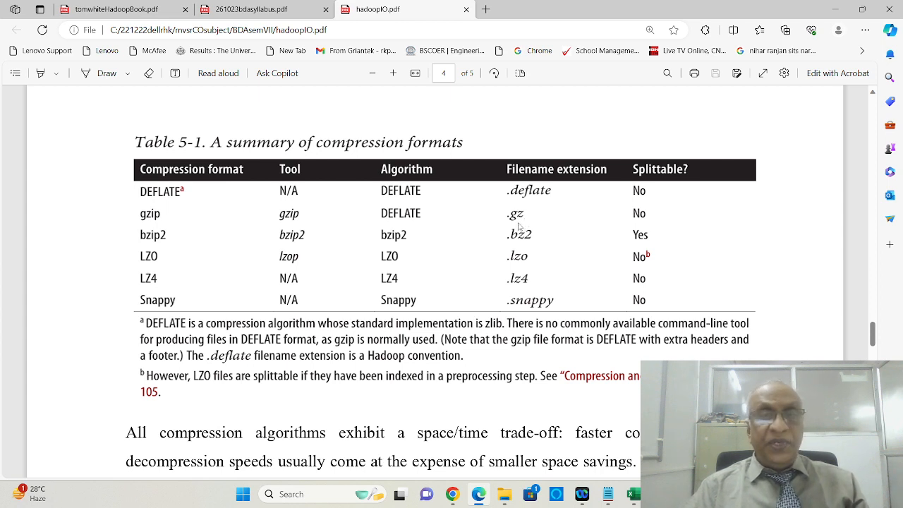
{"action": "mouse_move", "coordinate": [525, 257]}
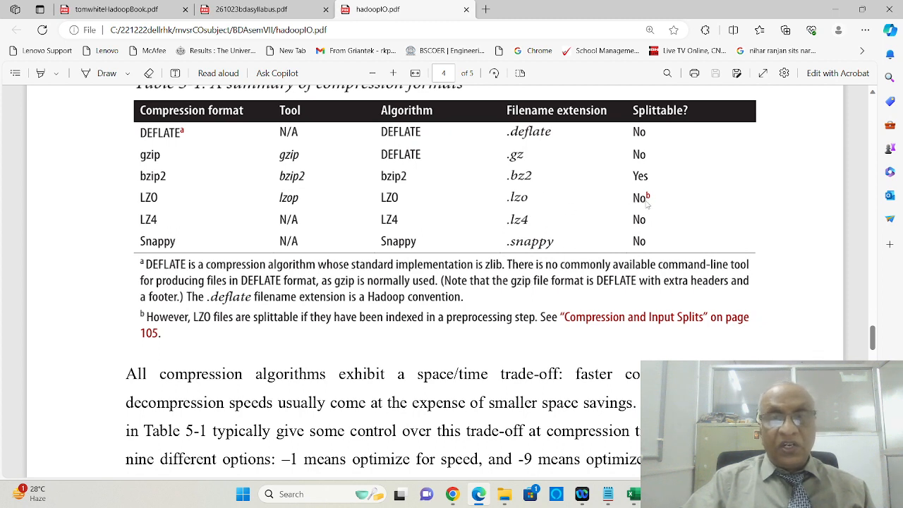
{"action": "mouse_move", "coordinate": [372, 325]}
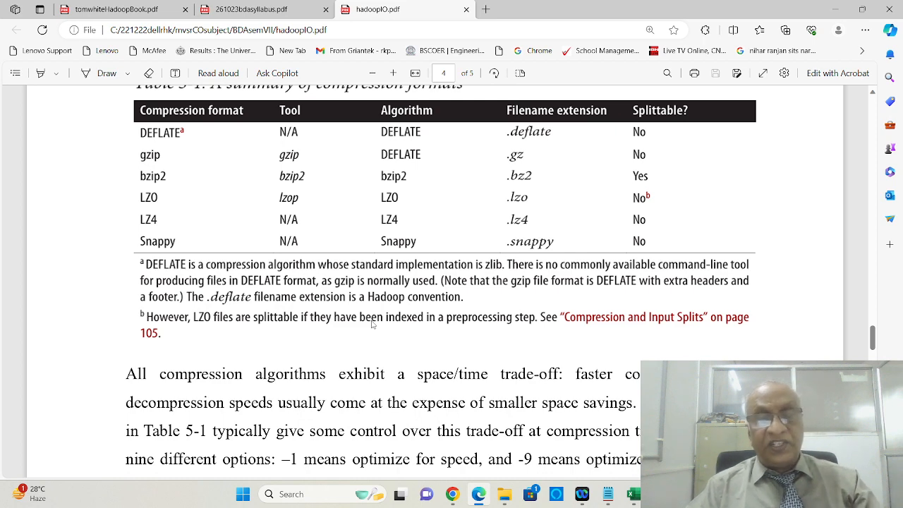
{"action": "scroll", "scroll_direction": "down", "scroll_amount": 3}
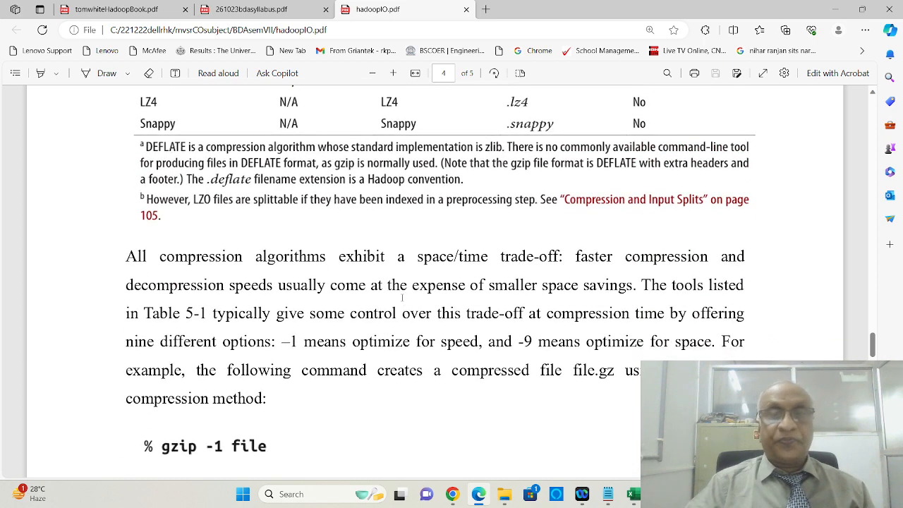
- Select the -9 option for optimizing space in the compression trade-off paragraph
{"action": "scroll", "scroll_direction": "down", "scroll_amount": 3}
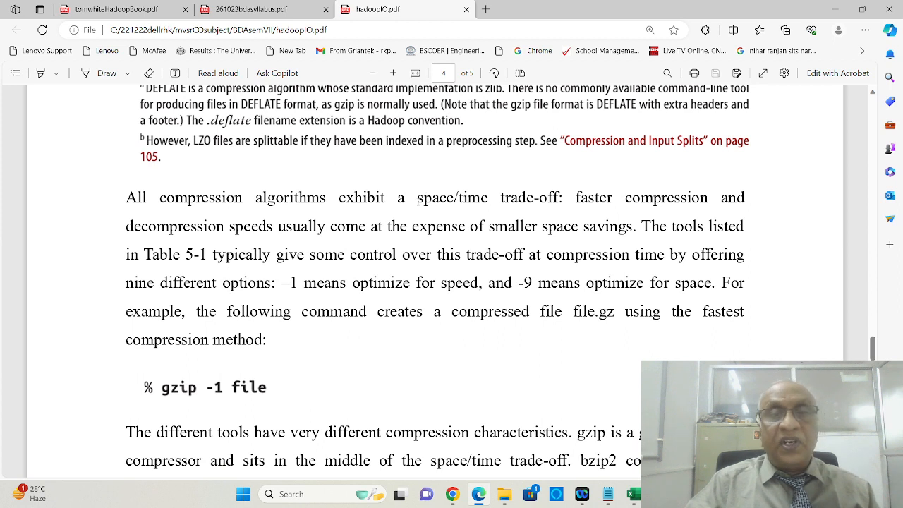
{"action": "double_click", "coordinate": [451, 198]}
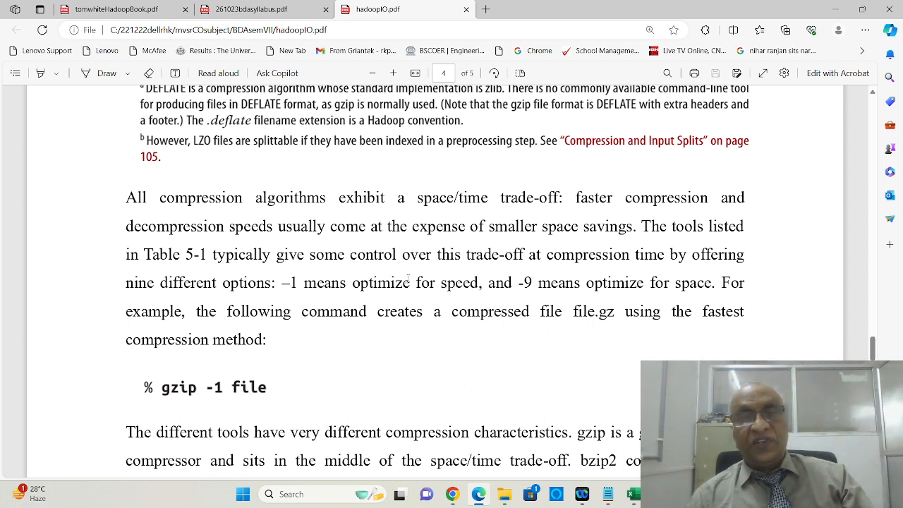
{"action": "mouse_move", "coordinate": [494, 223]}
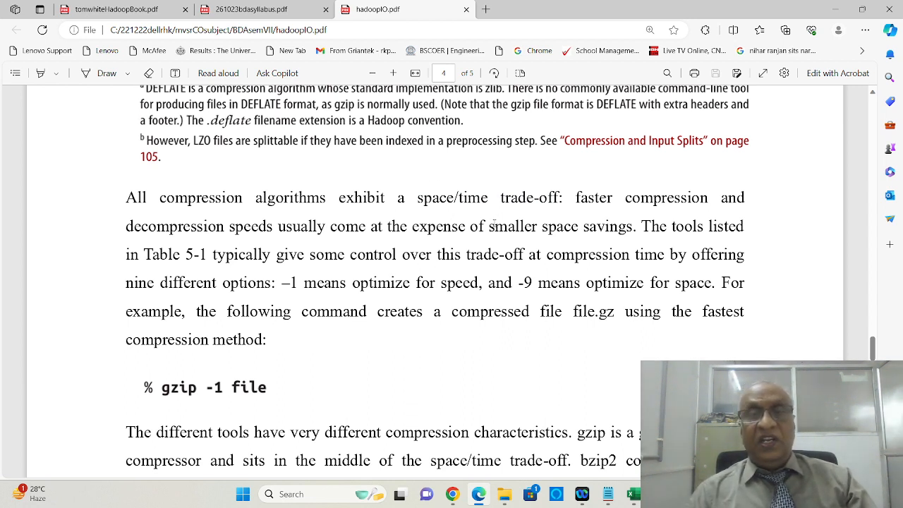
{"action": "left_click_drag", "start_coordinate": [488, 225], "coordinate": [635, 225]}
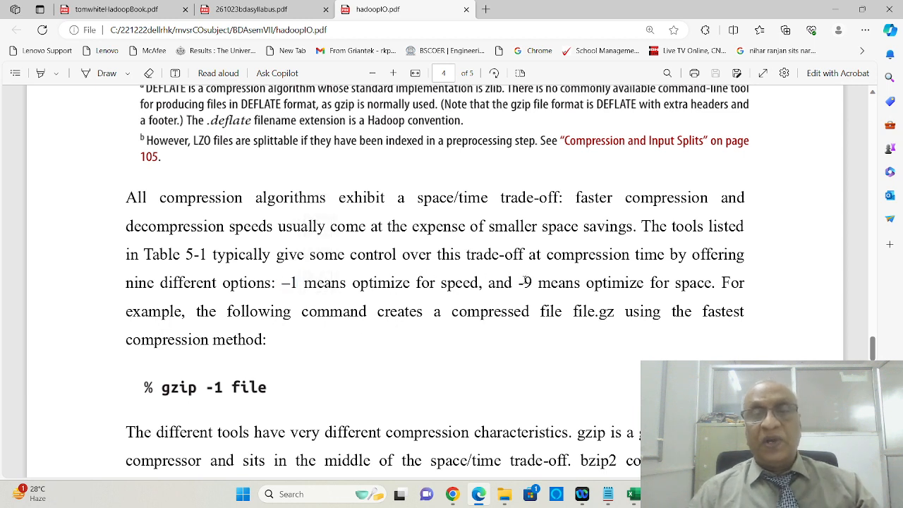
{"action": "double_click", "coordinate": [525, 282]}
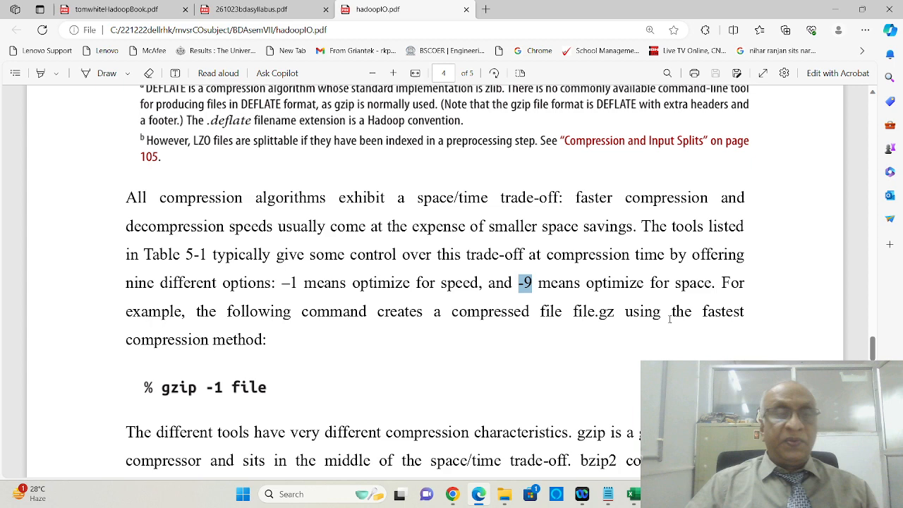
- Scroll down to the paragraph comparing the compression tools, reaching the Codecs heading
{"action": "scroll", "scroll_direction": "down", "scroll_amount": 3}
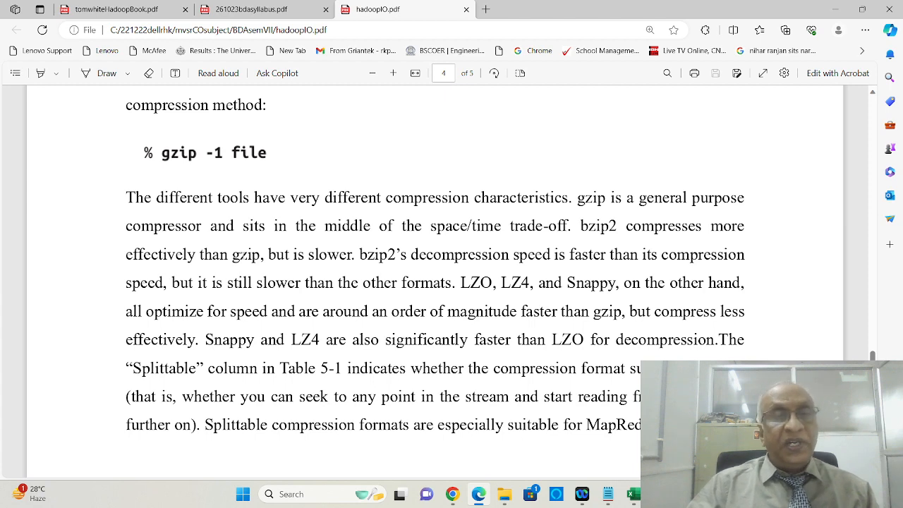
{"action": "scroll", "scroll_direction": "down", "scroll_amount": 3}
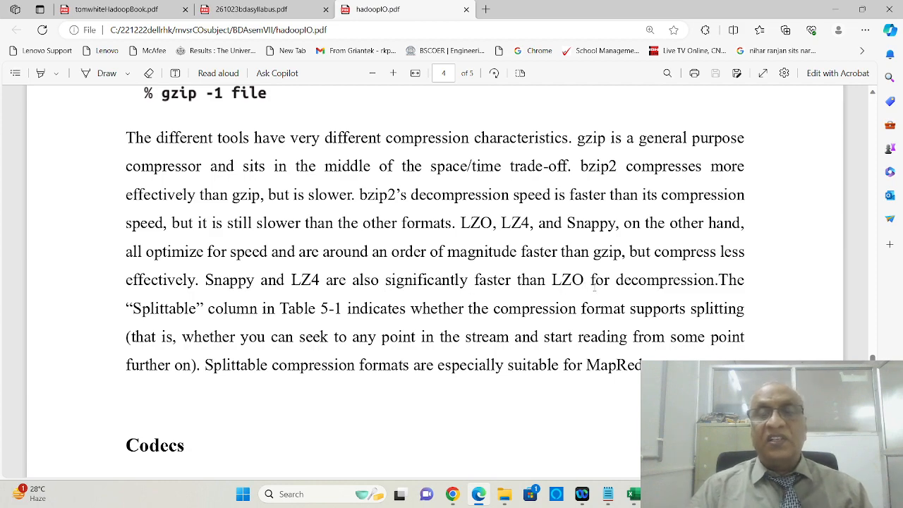
- Scroll down to bring the Codecs section and its CompressionCodec explanation into view
{"action": "scroll", "scroll_direction": "down", "scroll_amount": 3}
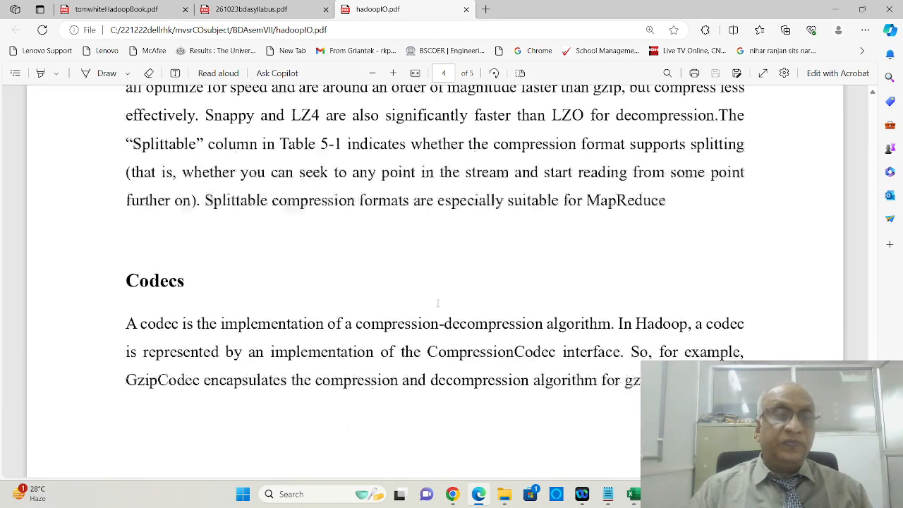
- Scroll down past the CompressionCodec interface paragraph to Table 5-2 of Hadoop compression codecs
{"action": "scroll", "scroll_direction": "down", "scroll_amount": 3}
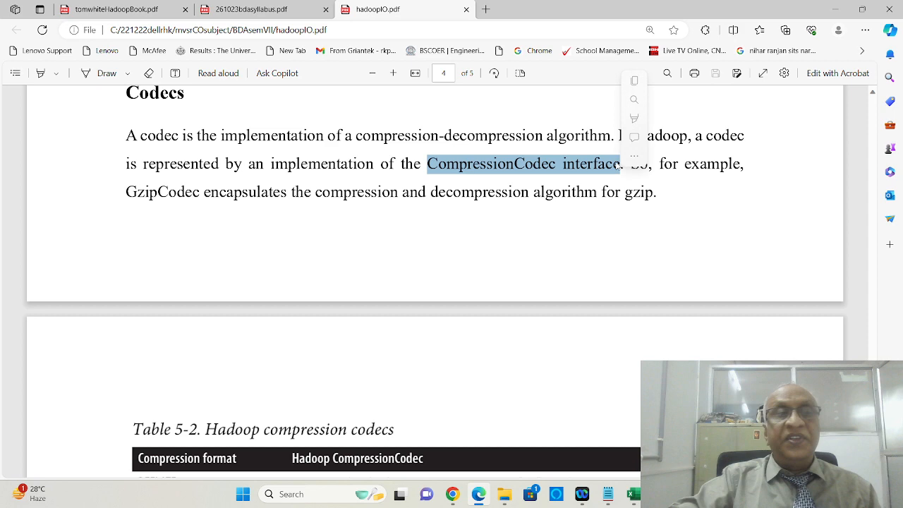
{"action": "scroll", "scroll_direction": "down", "scroll_amount": 3}
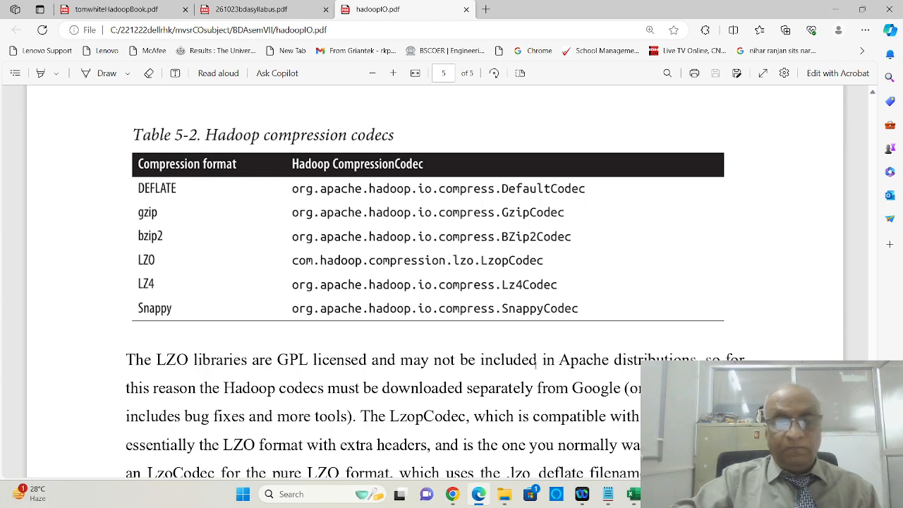
{"action": "scroll", "scroll_direction": "down", "scroll_amount": 3}
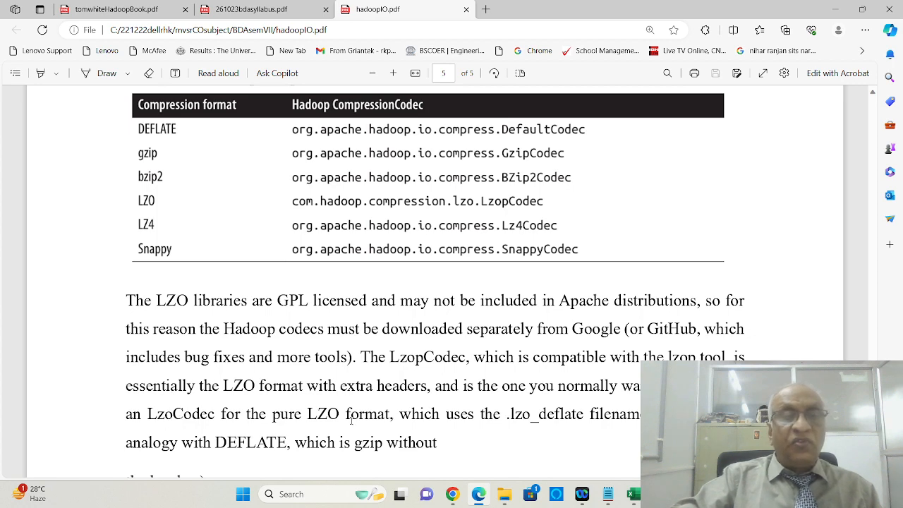
- Scroll below Table 5-2 to the LZO licensing and LzopCodec paragraph
{"action": "scroll", "scroll_direction": "down", "scroll_amount": 3}
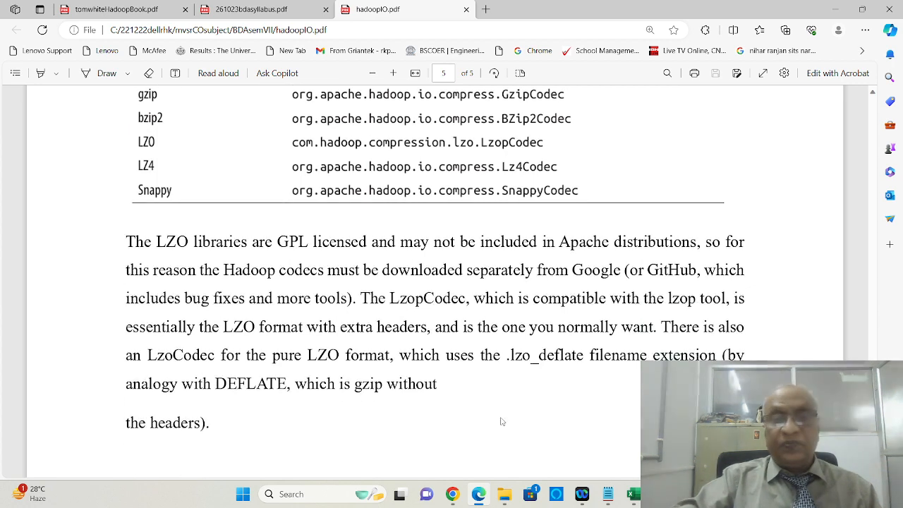